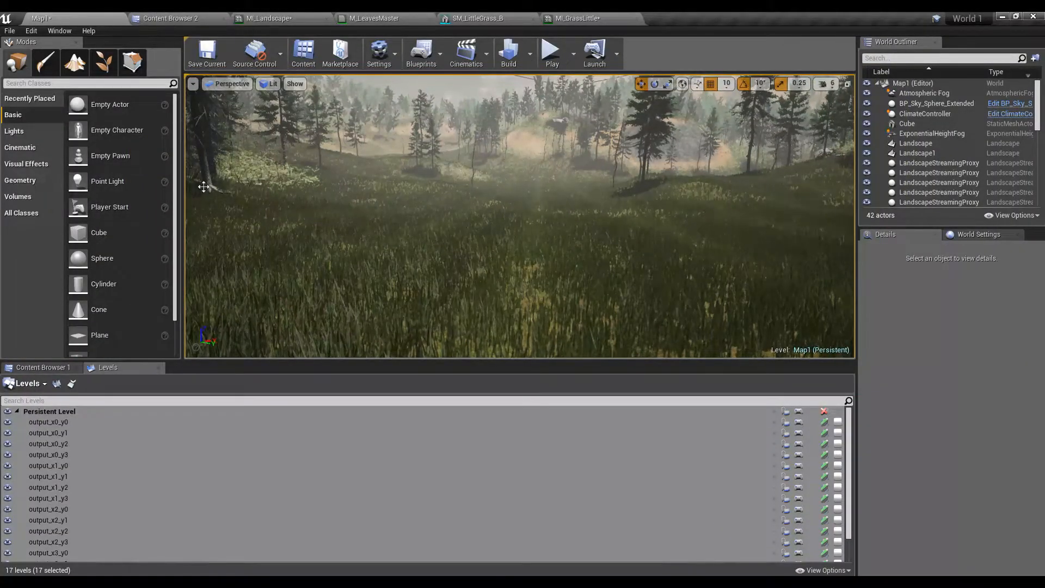
Review the wave node chain in M_LeavesMaster around the Absolute World Position output
{"action": "left_click", "coordinate": [373, 19]}
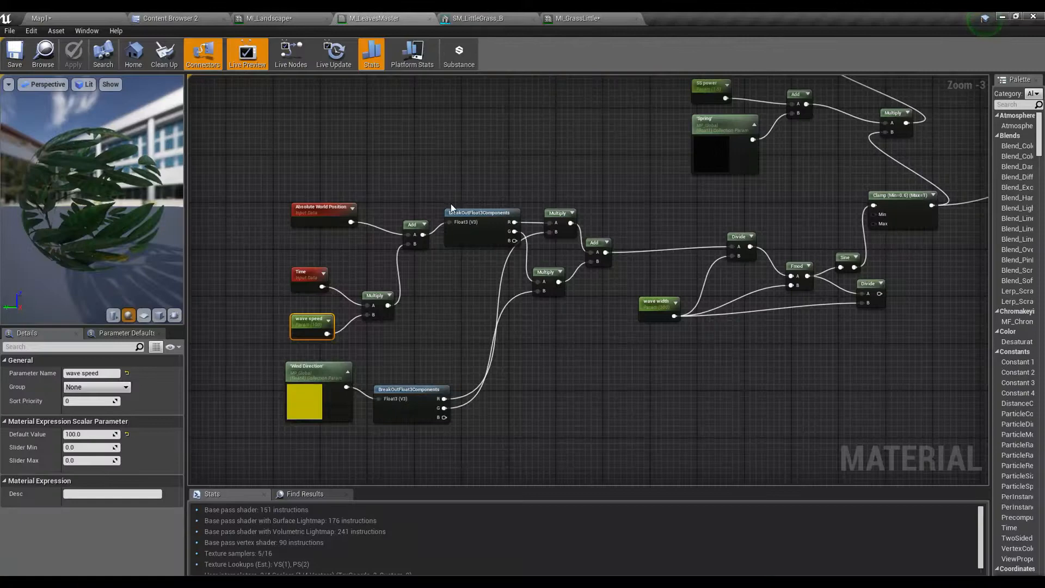
{"action": "mouse_move", "coordinate": [370, 19]}
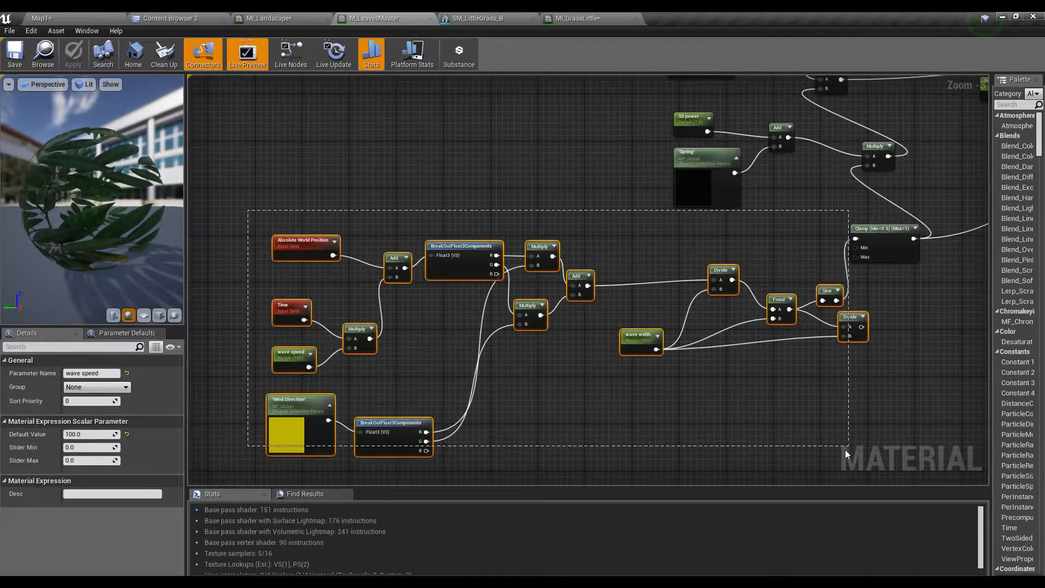
{"action": "scroll", "scroll_direction": "down", "scroll_amount": 3}
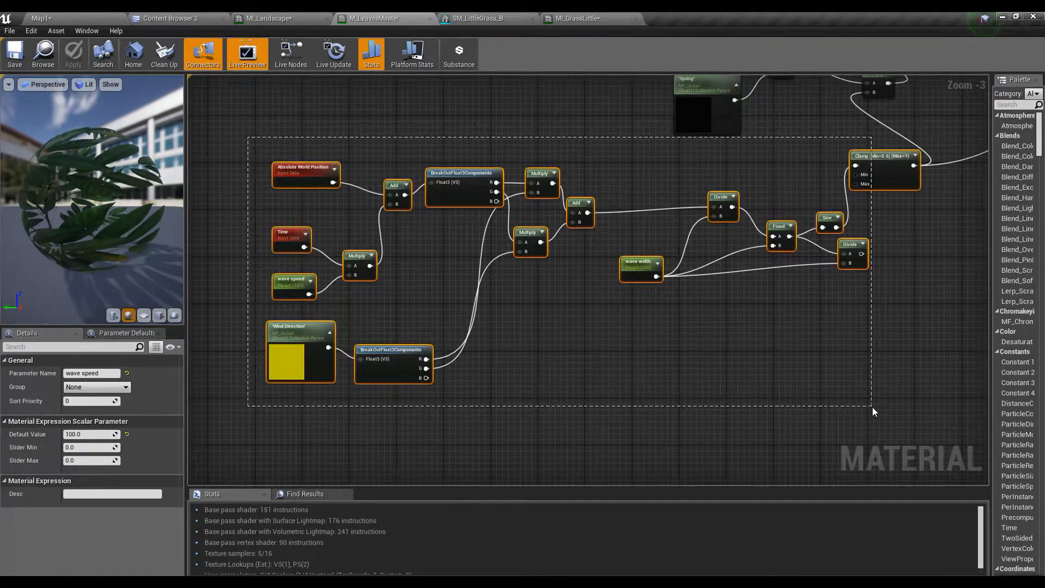
{"action": "scroll", "scroll_direction": "down", "scroll_amount": 3}
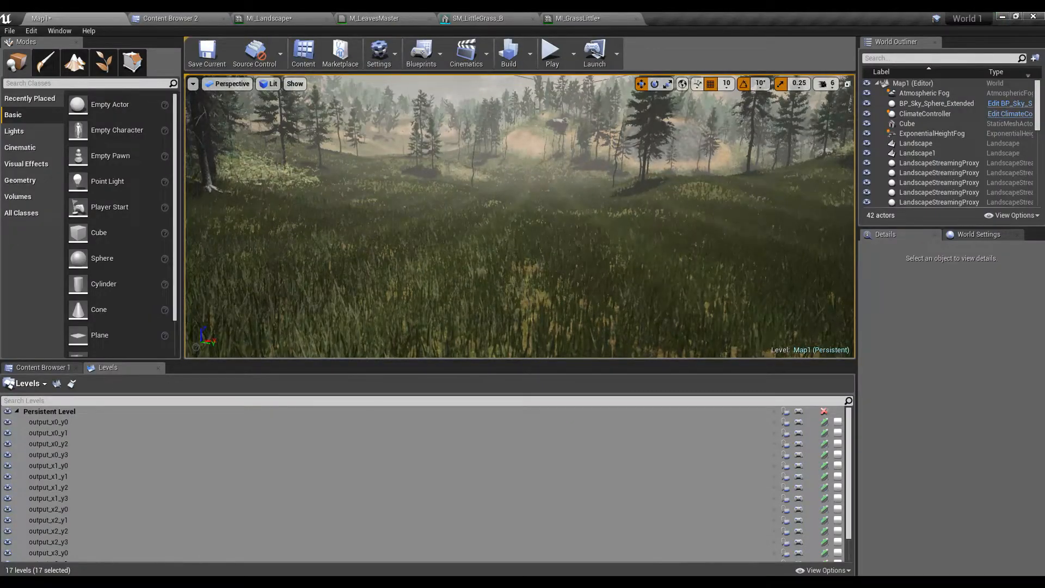
{"action": "left_click", "coordinate": [373, 19]}
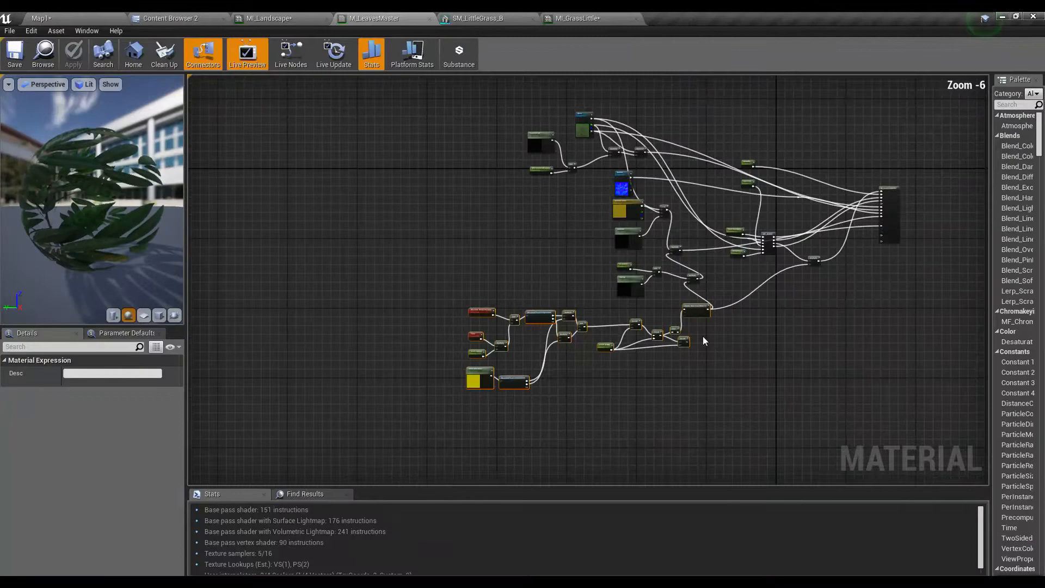
{"action": "scroll", "scroll_direction": "up", "scroll_amount": 3}
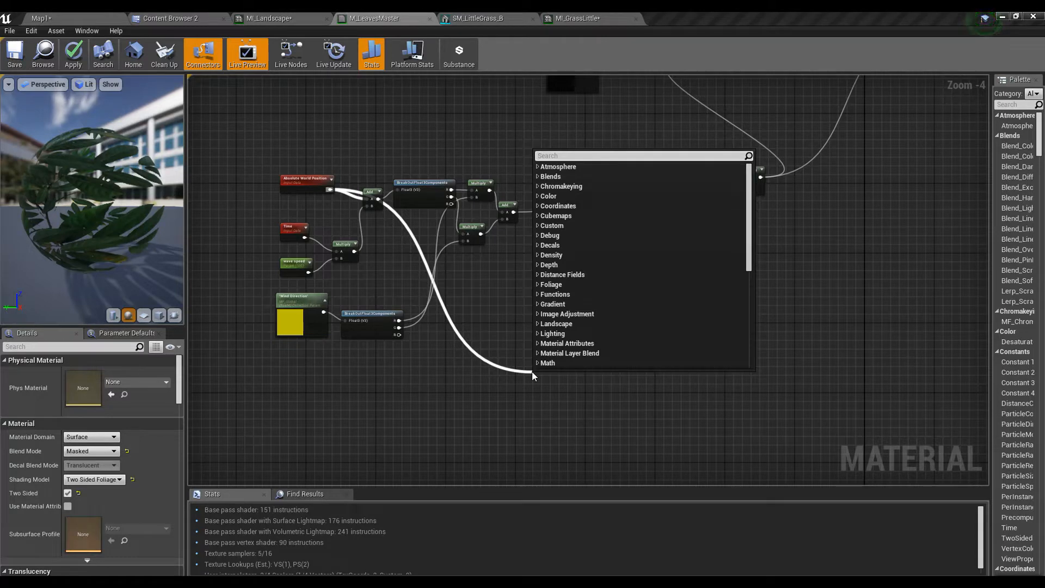
Divide world position by a promoted scalar parameter named Noise, then return to Map1
{"action": "left_click", "coordinate": [547, 382]}
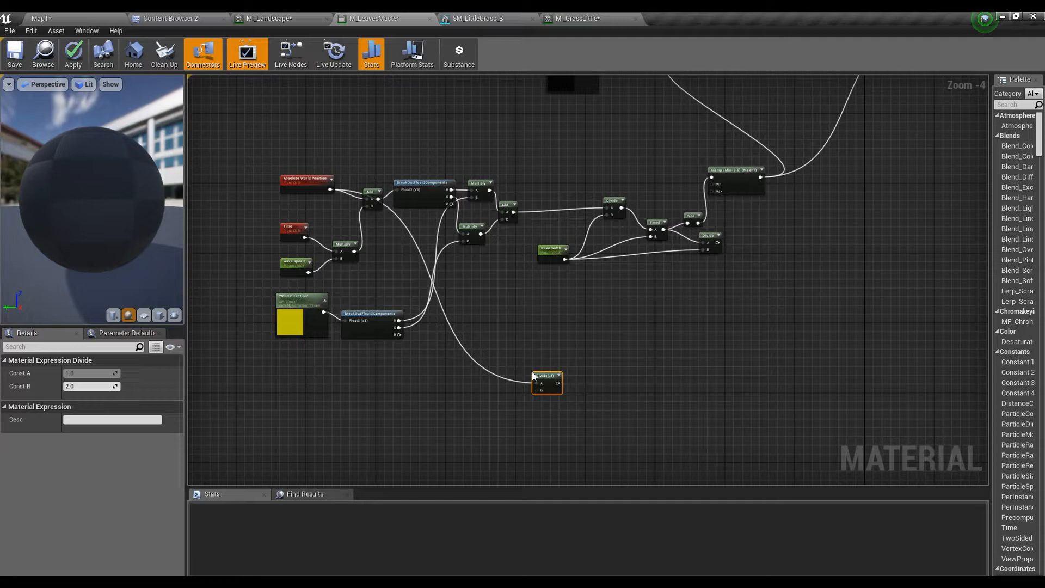
{"action": "right_click", "coordinate": [546, 383]}
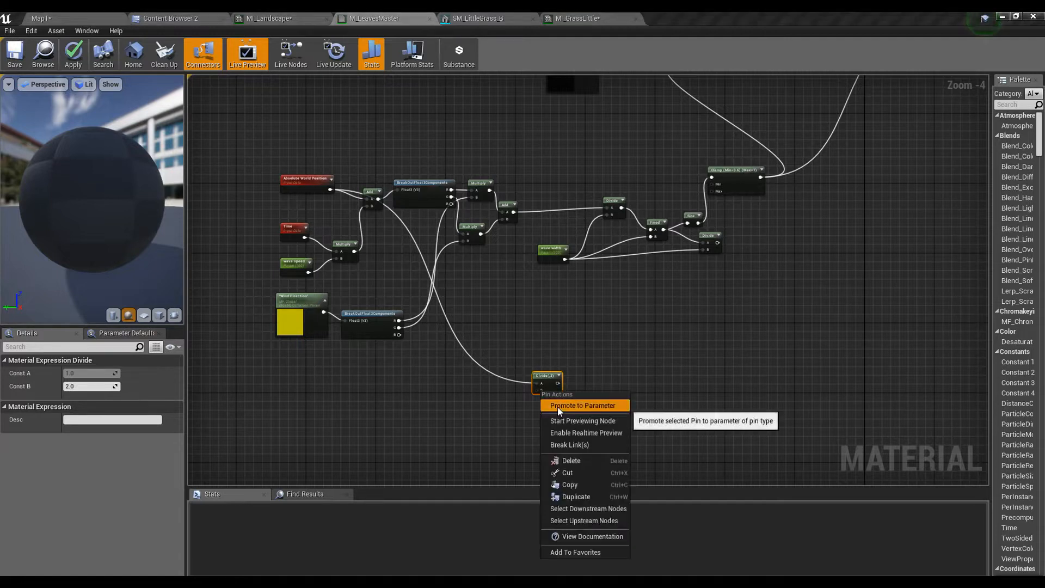
{"action": "left_click", "coordinate": [581, 404]}
{"action": "type", "text": "Noise"}
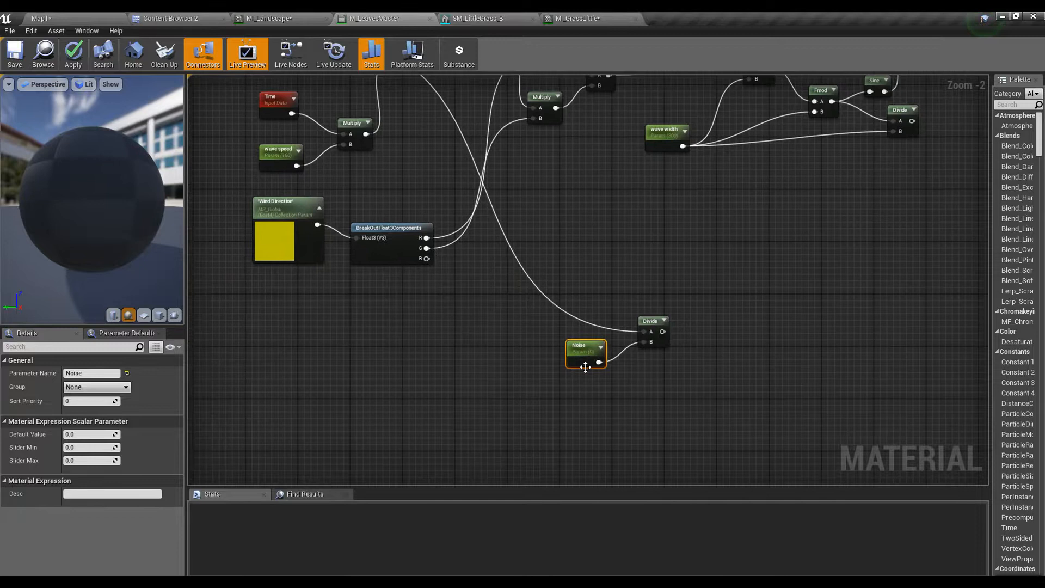
{"action": "left_click", "coordinate": [91, 374]}
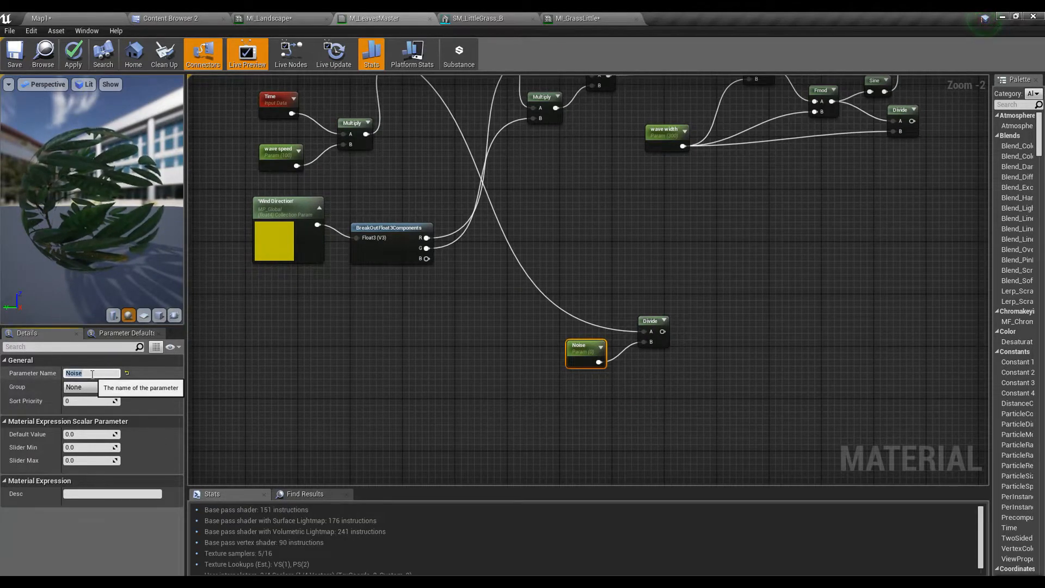
{"action": "type", "text": "Wi"}
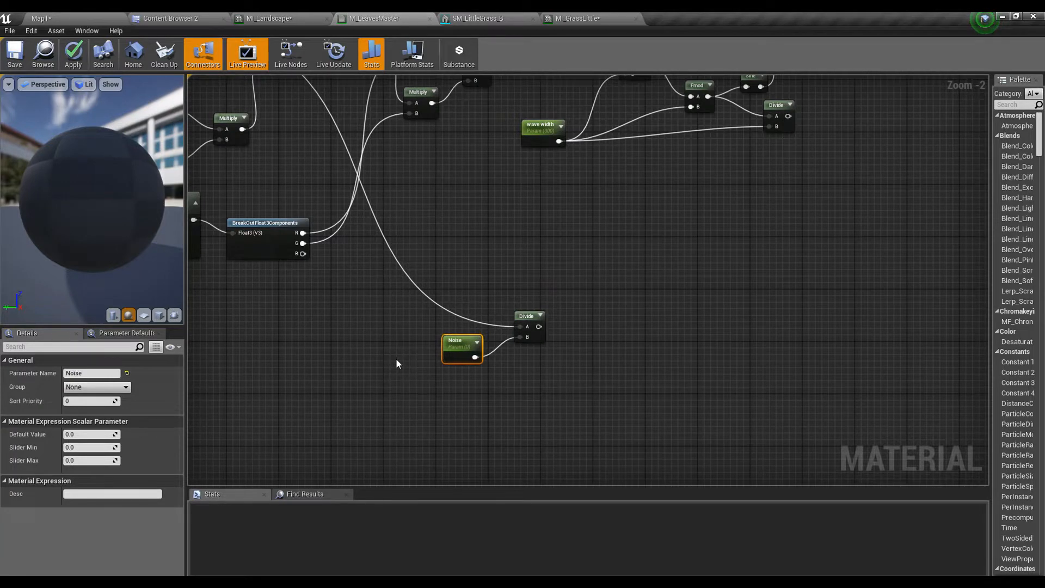
{"action": "mouse_move", "coordinate": [386, 326]}
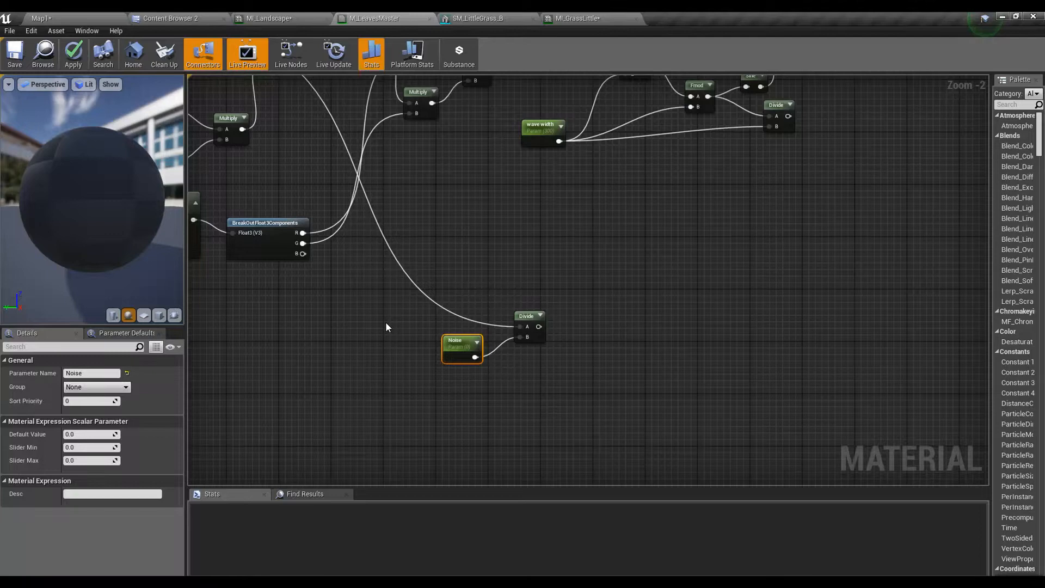
{"action": "left_click", "coordinate": [40, 18]}
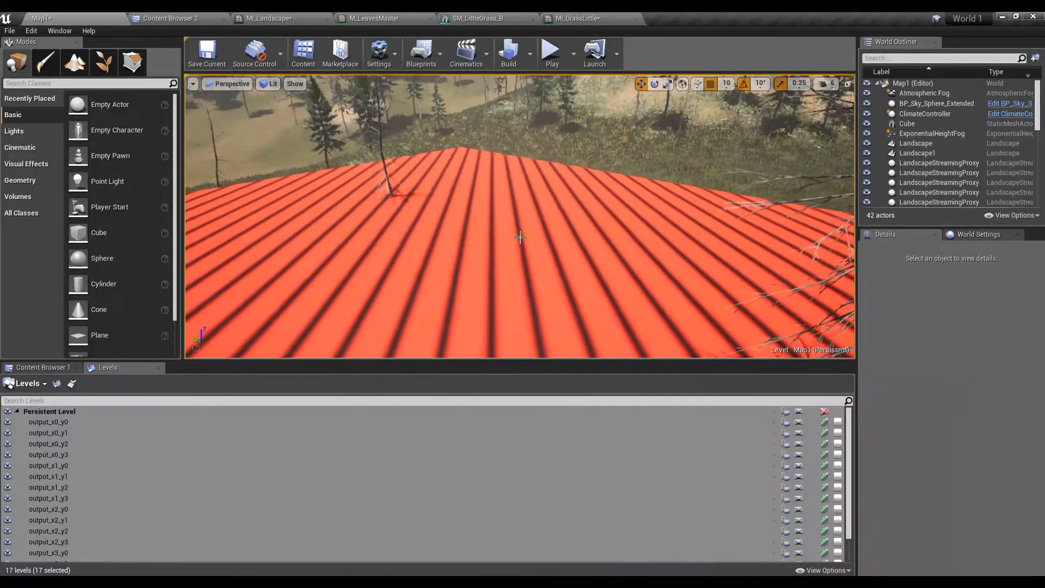
Select the red striped Cube and open its M_WaveTest material
{"action": "left_click", "coordinate": [907, 125]}
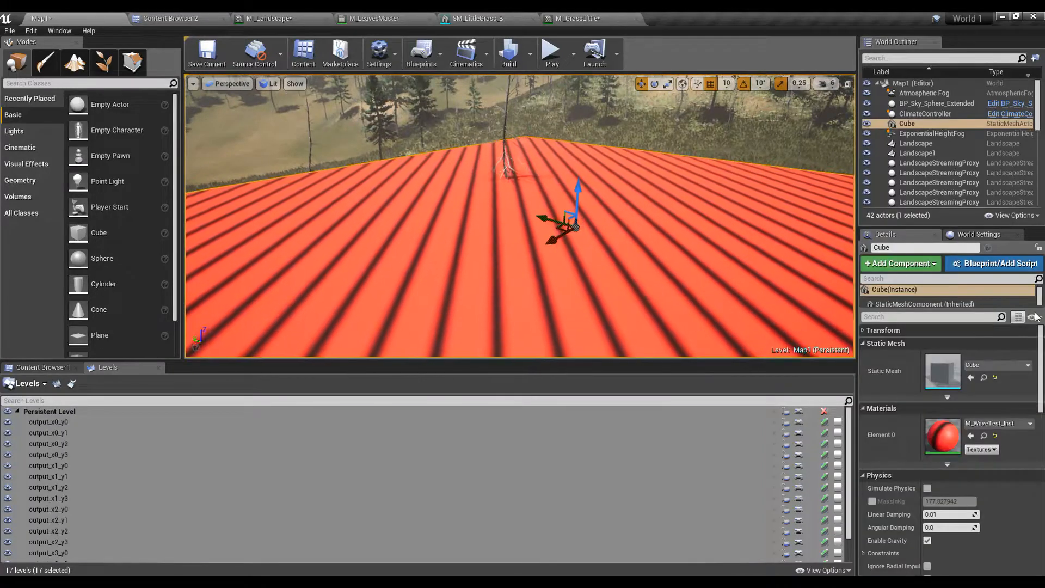
{"action": "double_click", "coordinate": [941, 437]}
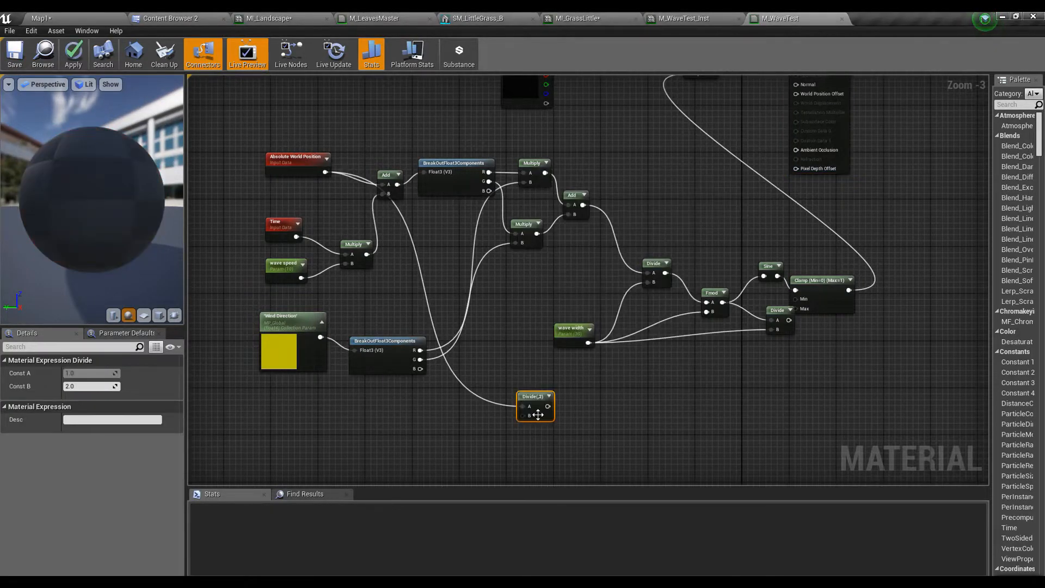
Promote the Divide B pin to a Noise parameter and chain Sine and Fmod after the Divide
{"action": "right_click", "coordinate": [536, 406]}
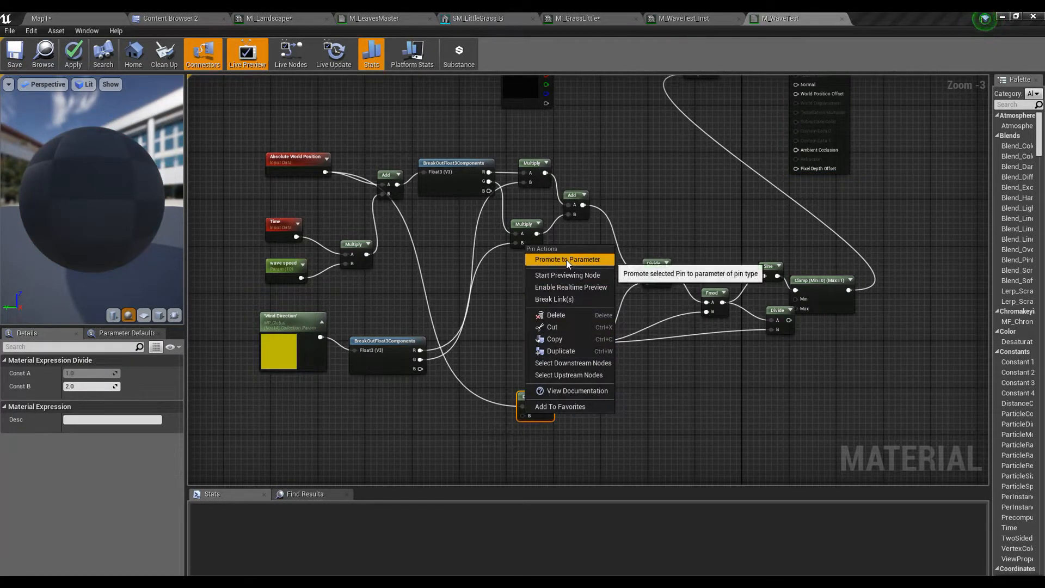
{"action": "left_click", "coordinate": [567, 259]}
{"action": "type", "text": "sine"}
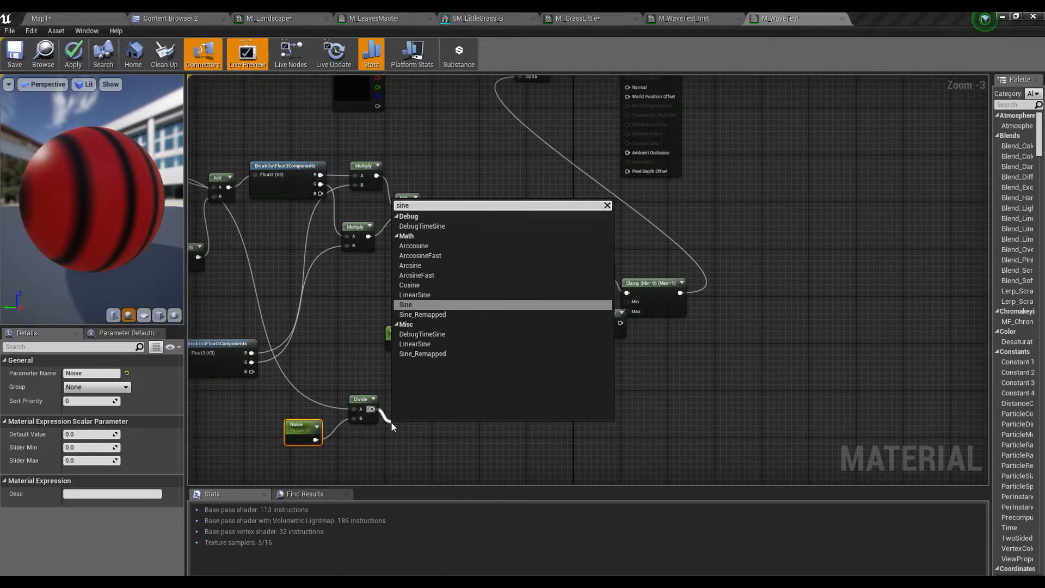
{"action": "left_click", "coordinate": [405, 305]}
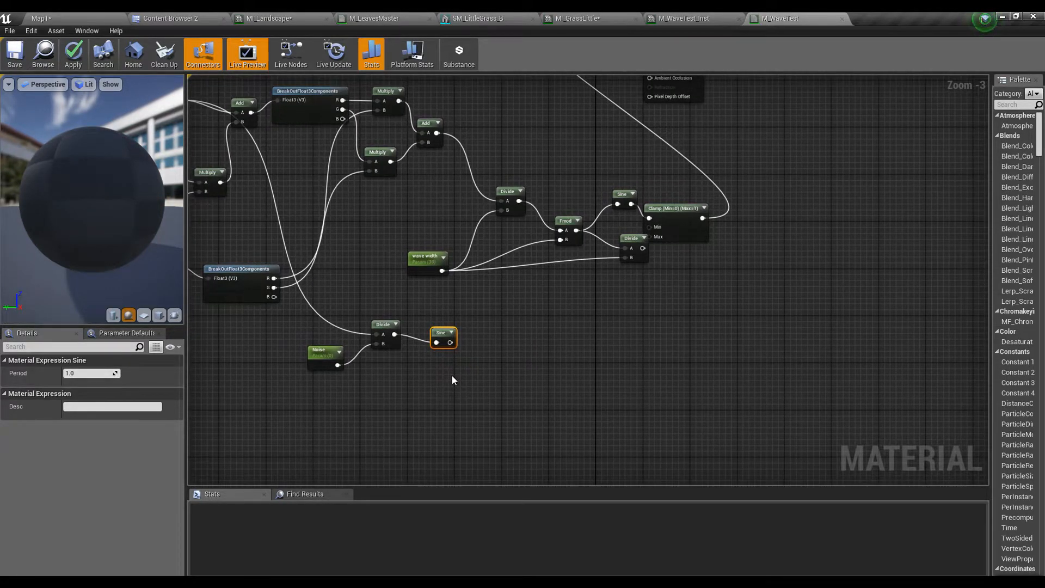
{"action": "left_click", "coordinate": [73, 54]}
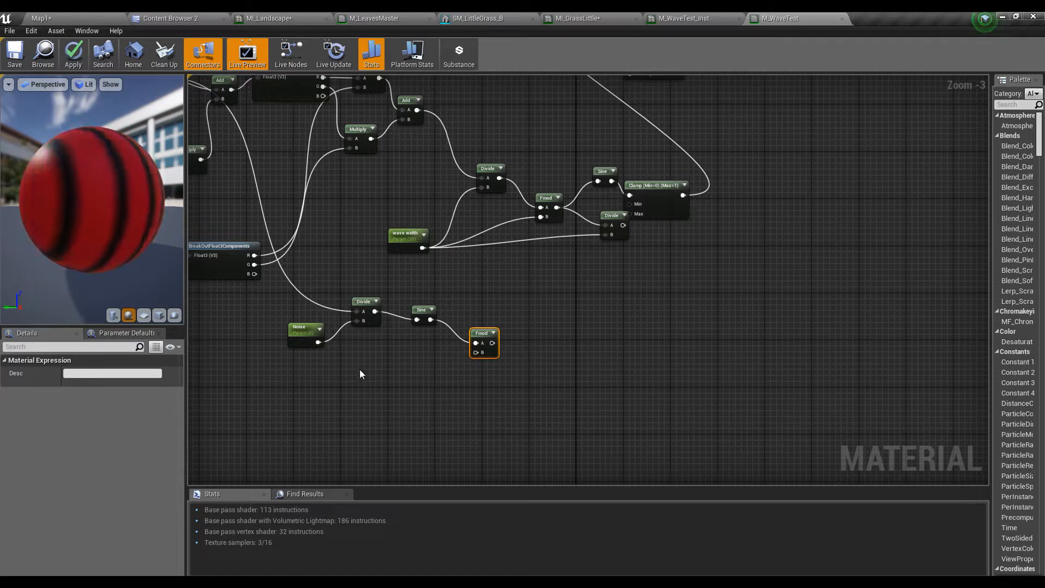
{"action": "left_click", "coordinate": [306, 331]}
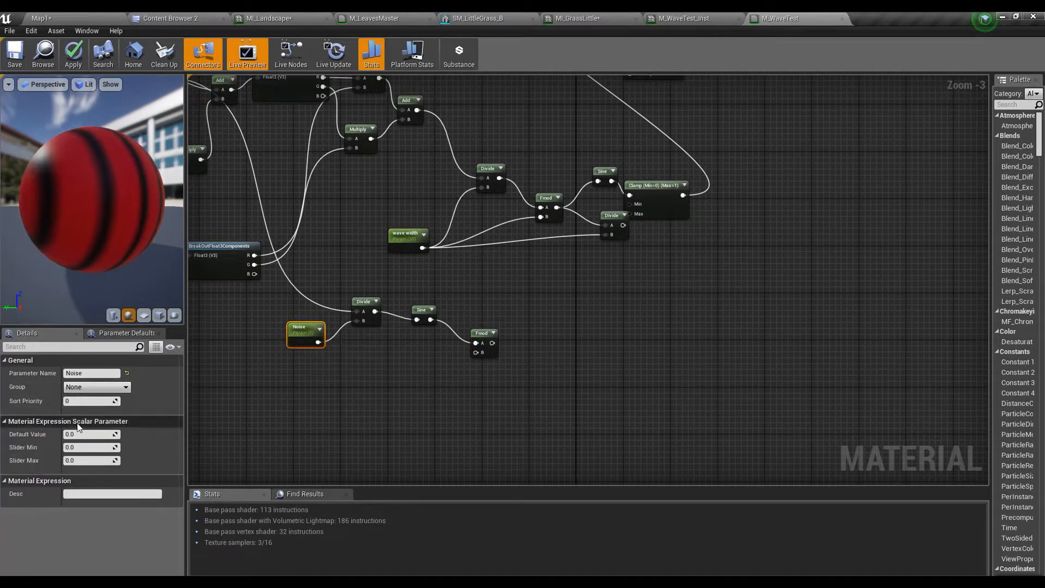
{"action": "left_click", "coordinate": [305, 333]}
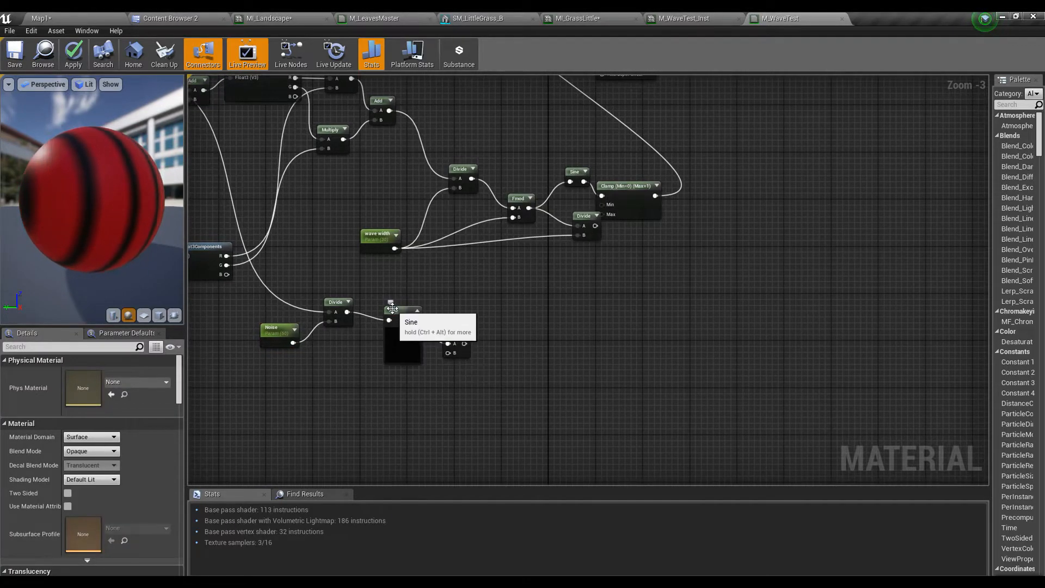
Multiply the Sine output by the Noise parameter value
{"action": "left_click", "coordinate": [395, 310]}
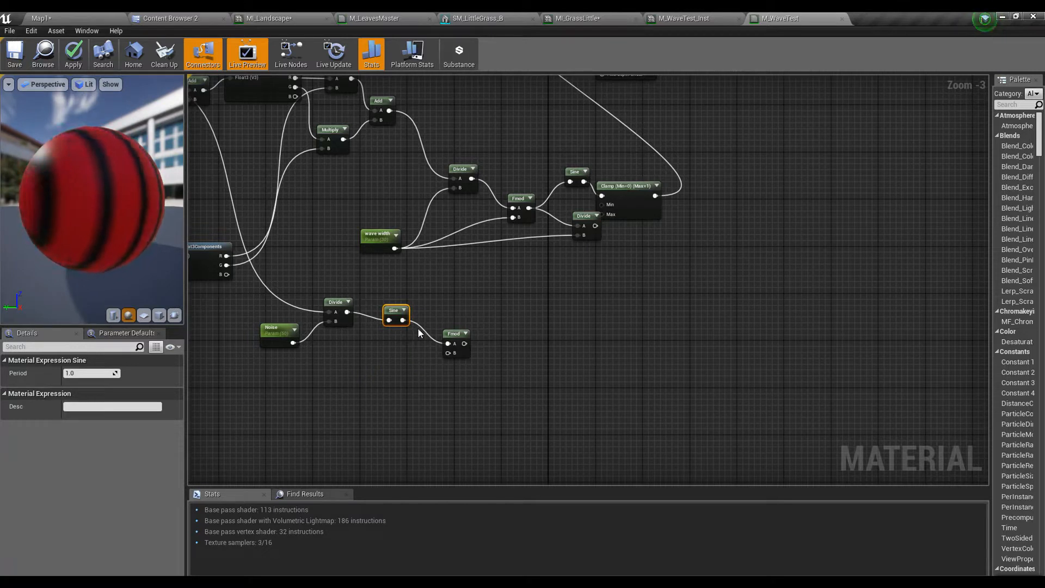
{"action": "left_click", "coordinate": [456, 333]}
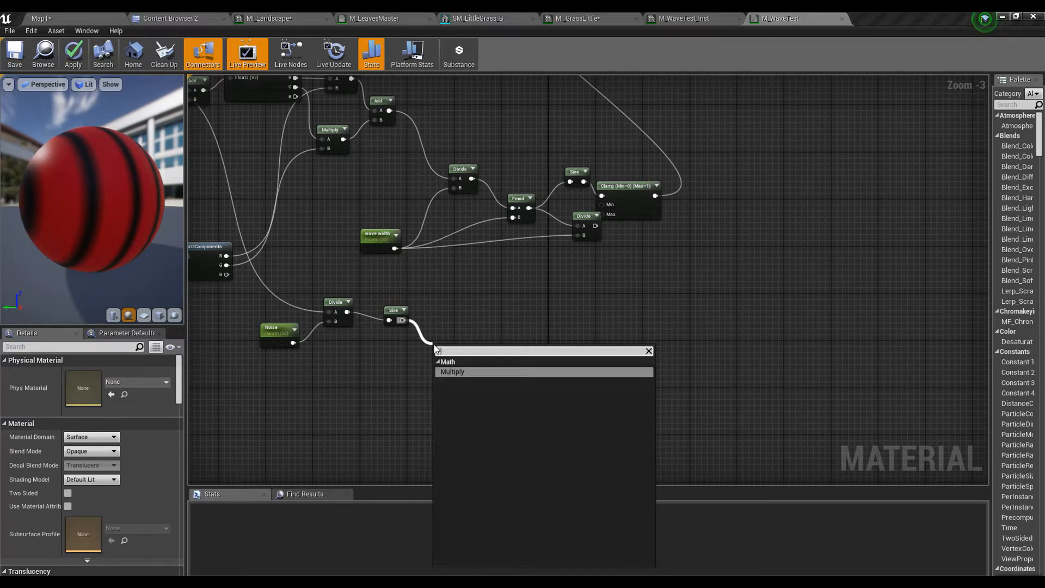
{"action": "left_click", "coordinate": [452, 372]}
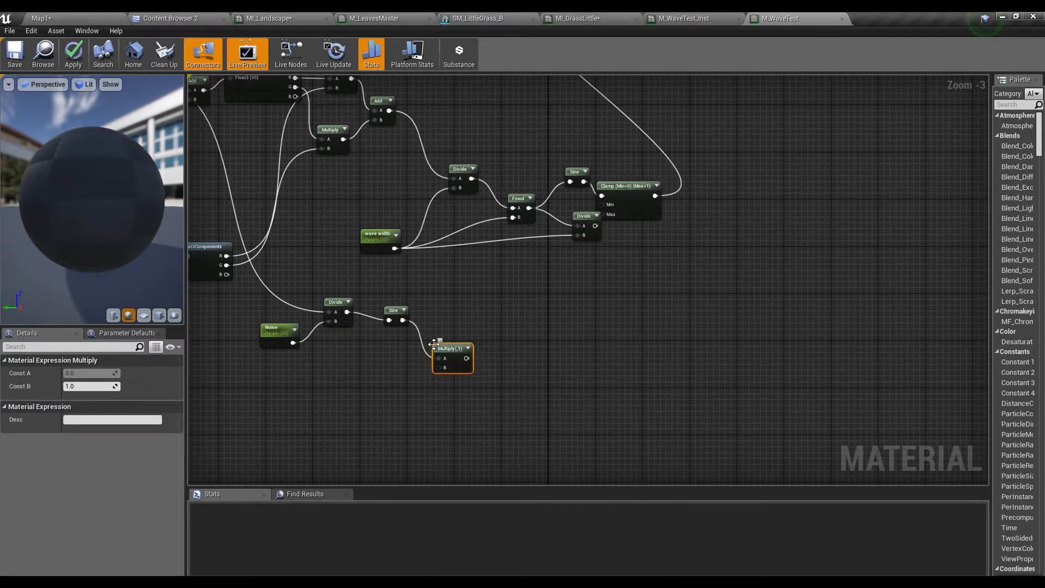
{"action": "left_click", "coordinate": [73, 53]}
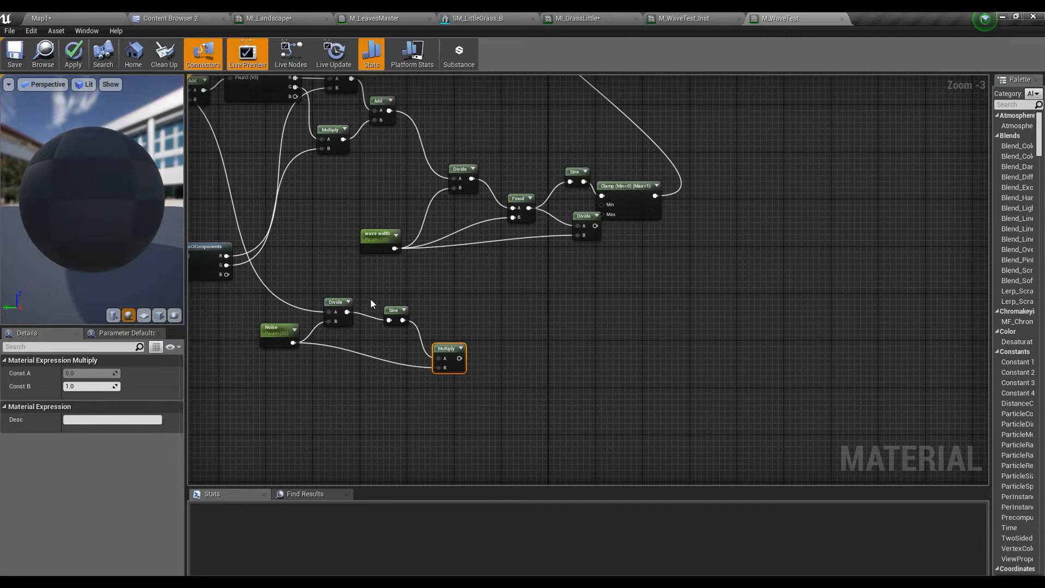
{"action": "left_click", "coordinate": [394, 305]}
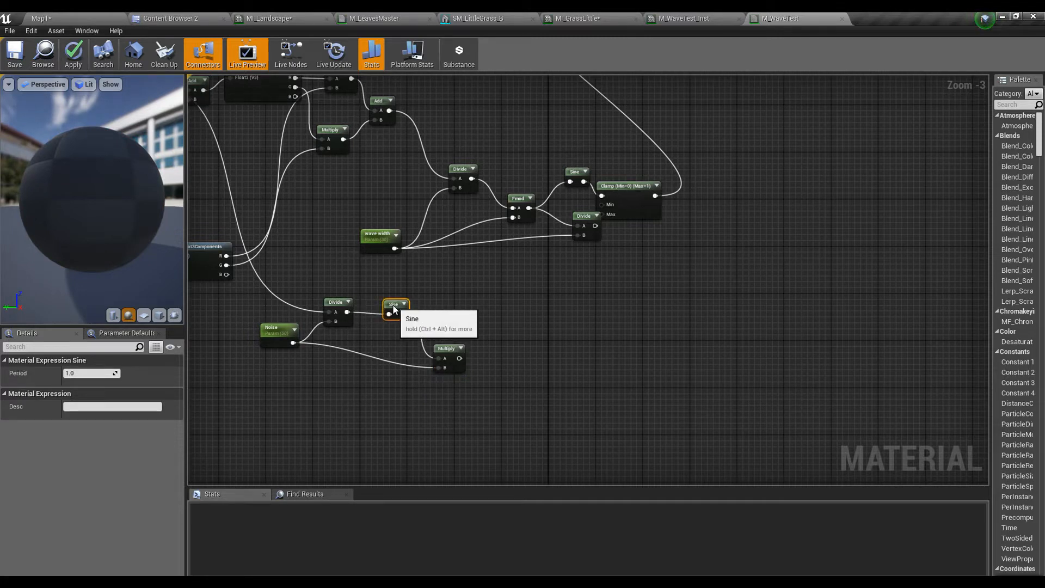
{"action": "mouse_move", "coordinate": [364, 404]}
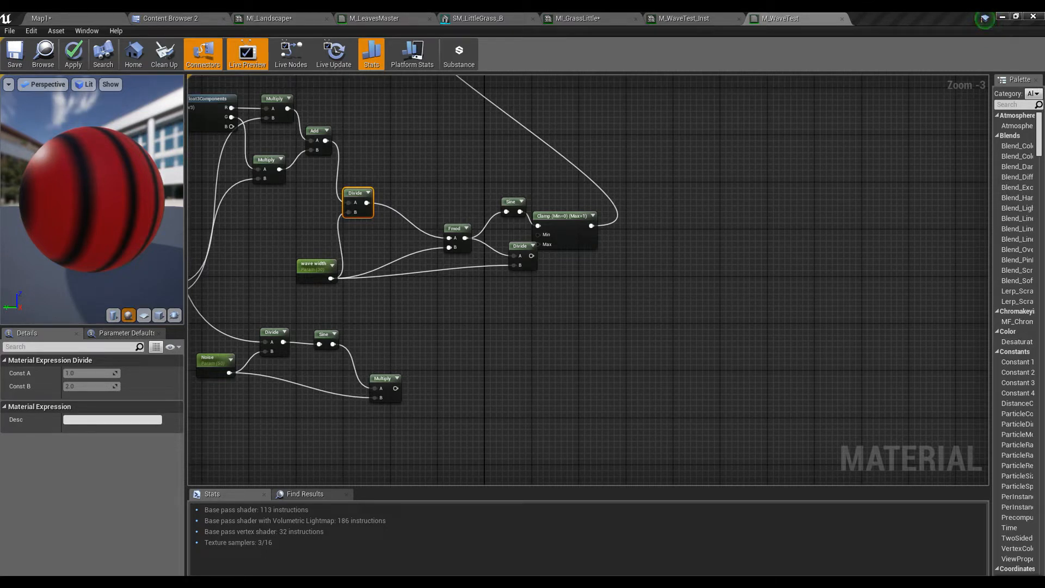
{"action": "mouse_move", "coordinate": [374, 394]}
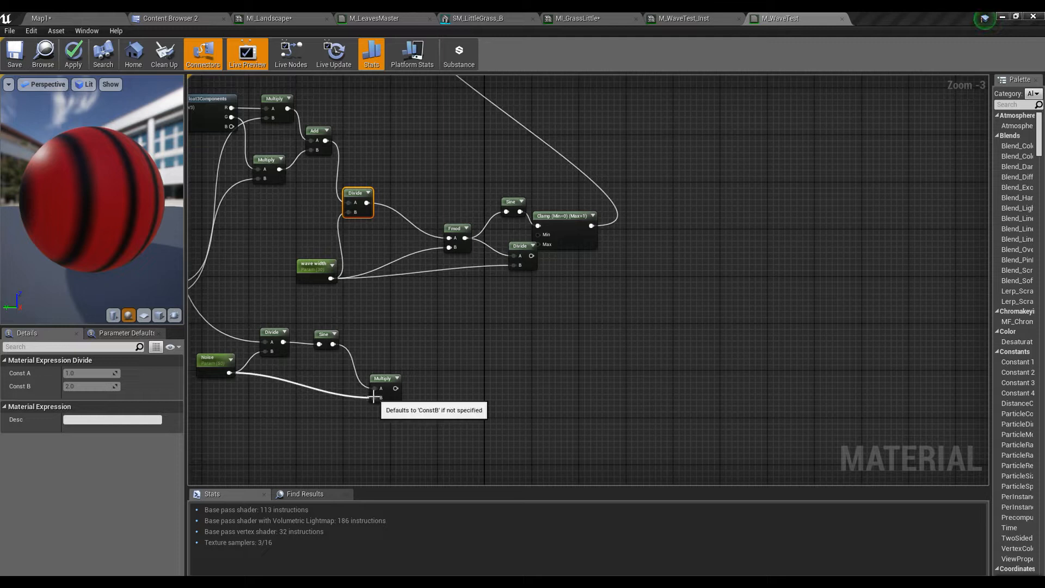
{"action": "mouse_move", "coordinate": [396, 380]}
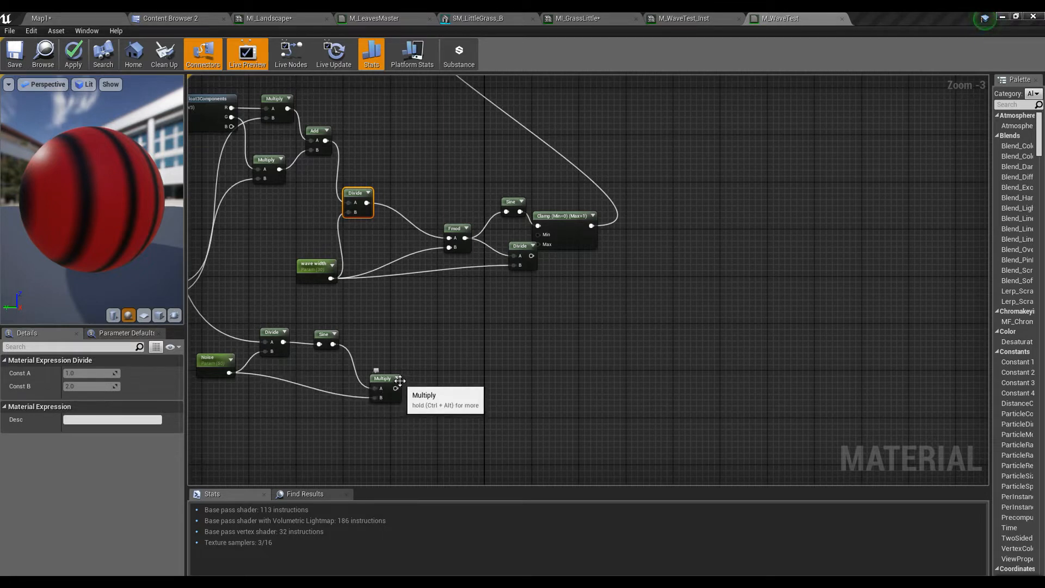
{"action": "mouse_move", "coordinate": [353, 297]}
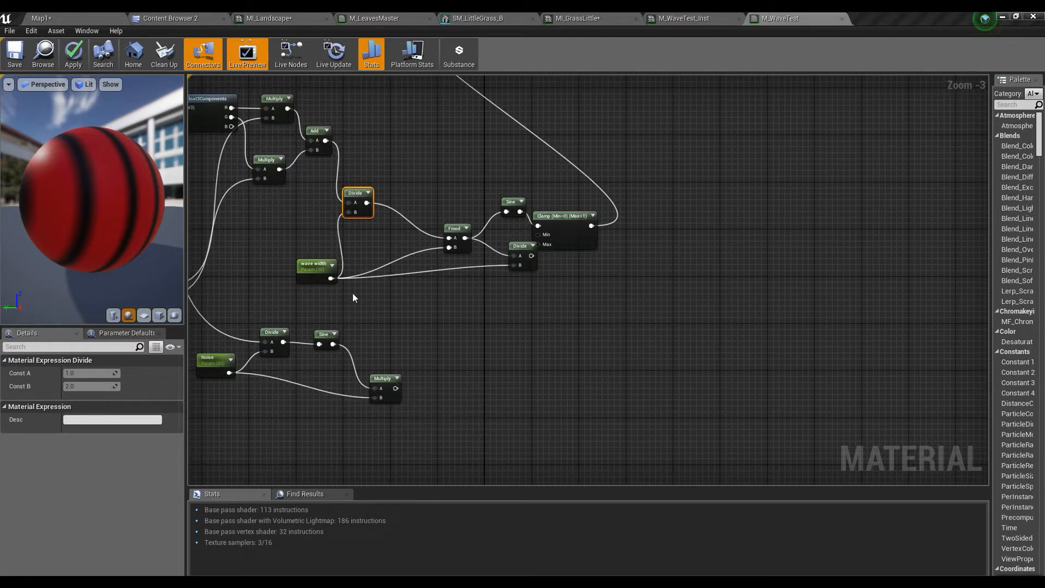
{"action": "mouse_move", "coordinate": [575, 219]}
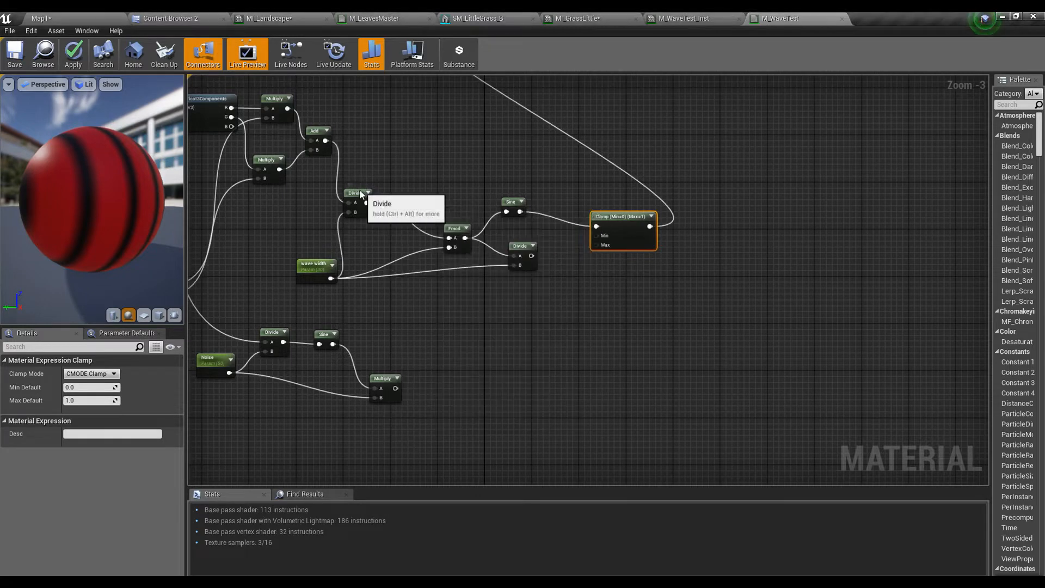
Add the Multiply result onto the position sum before the Divide and apply the material
{"action": "left_click", "coordinate": [392, 205]}
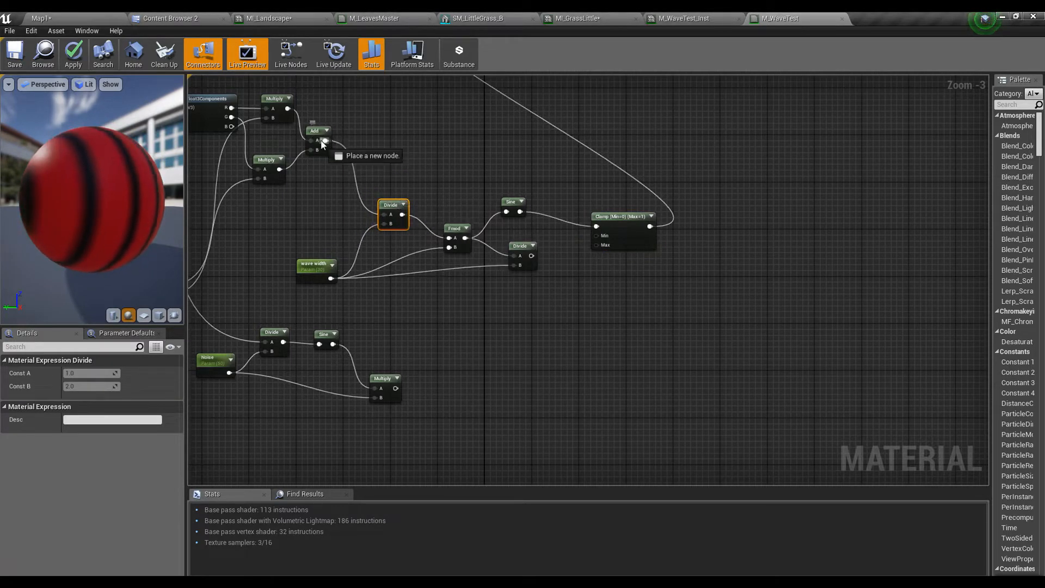
{"action": "left_click", "coordinate": [323, 142]}
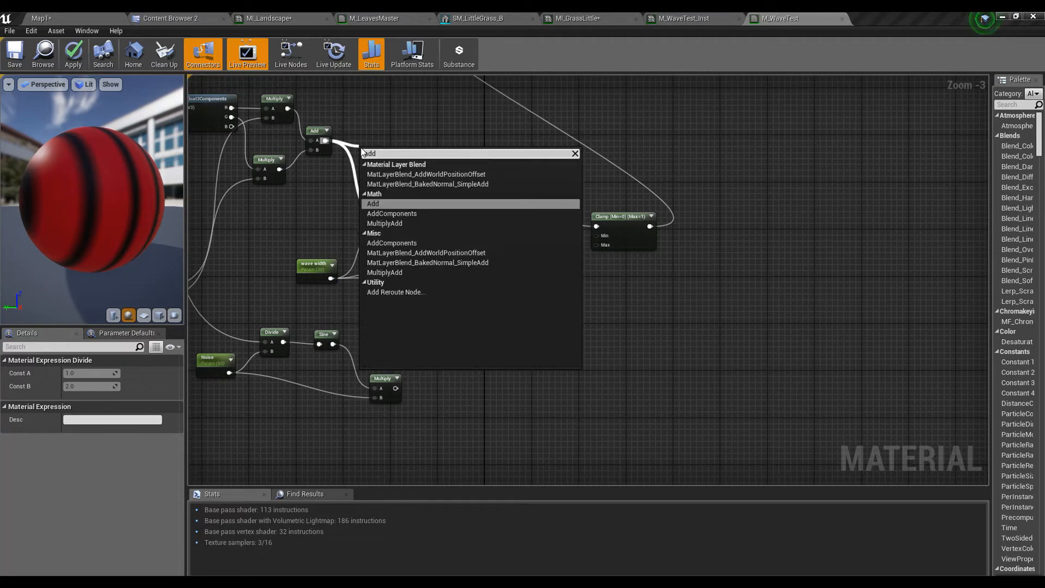
{"action": "left_click", "coordinate": [372, 203]}
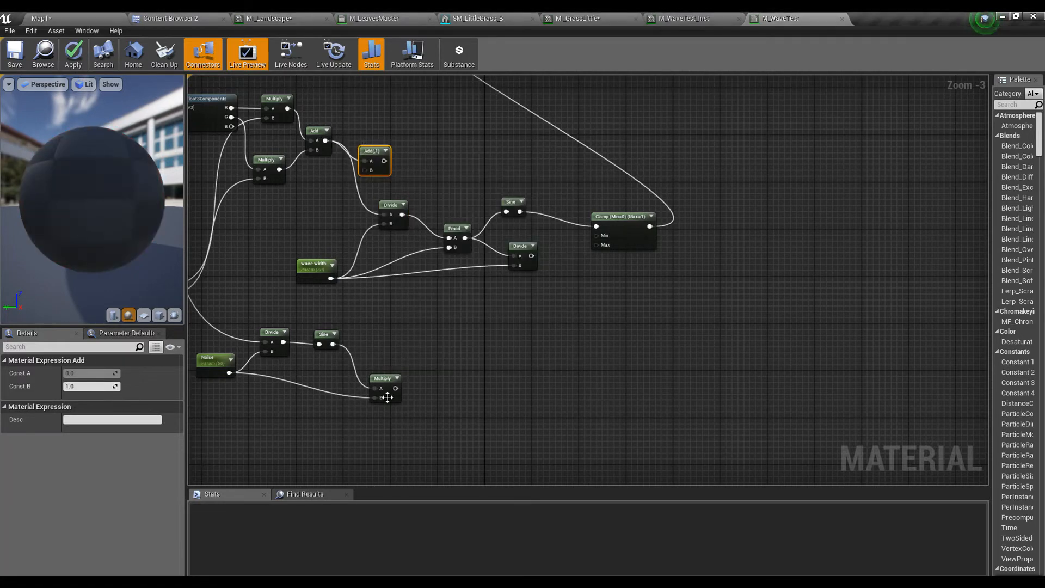
{"action": "mouse_move", "coordinate": [395, 388]}
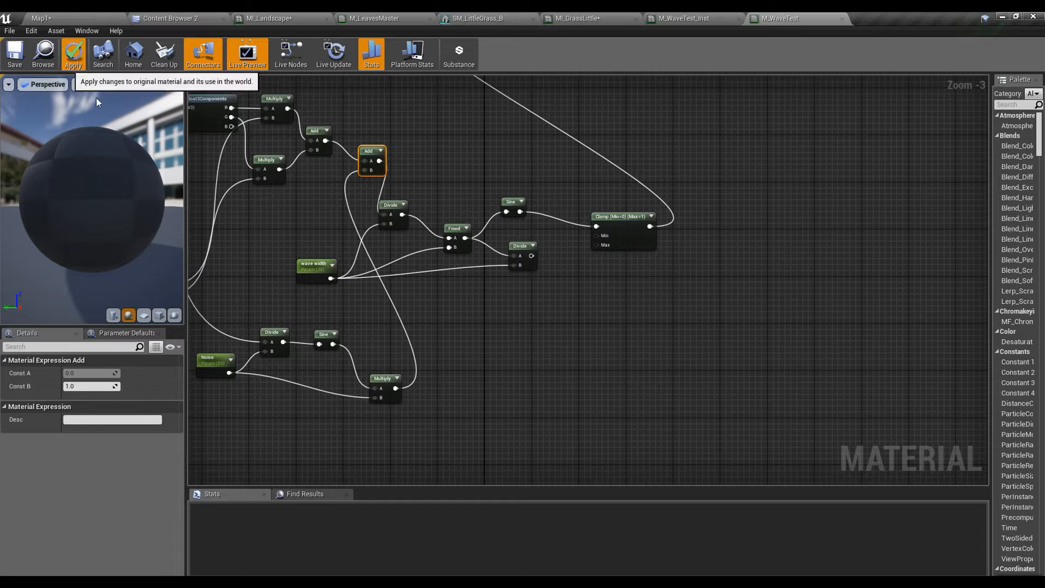
{"action": "left_click", "coordinate": [73, 53]}
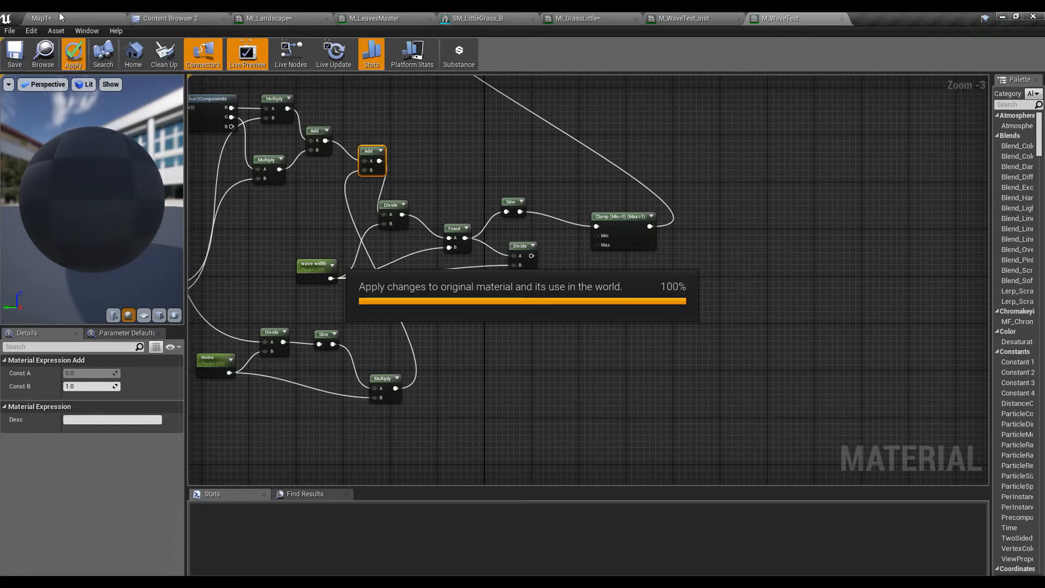
Check the zigzag floor pattern in the level, then open M_WaveTest_Inst
{"action": "left_click", "coordinate": [73, 55]}
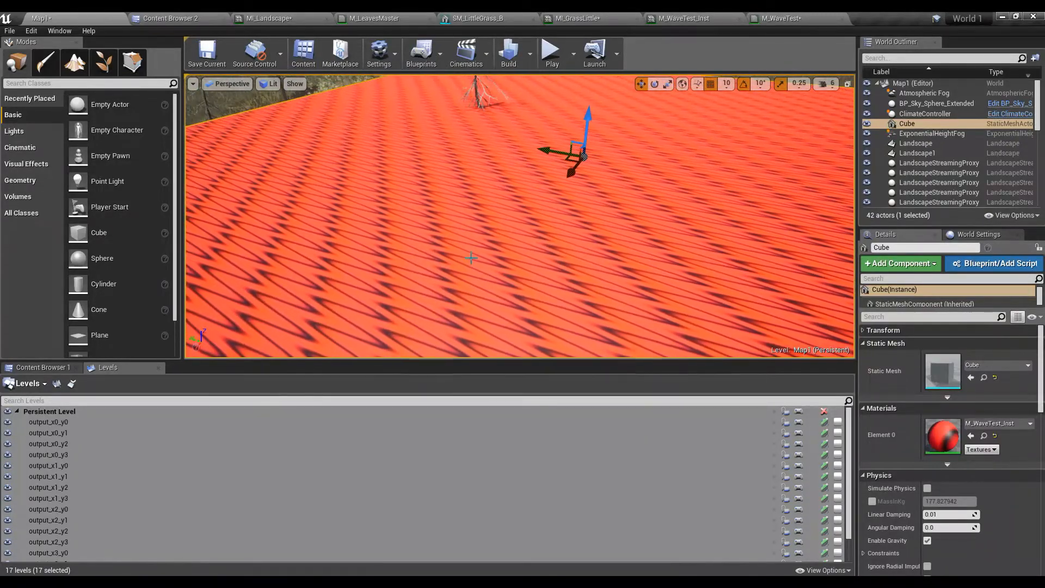
{"action": "left_click", "coordinate": [681, 19]}
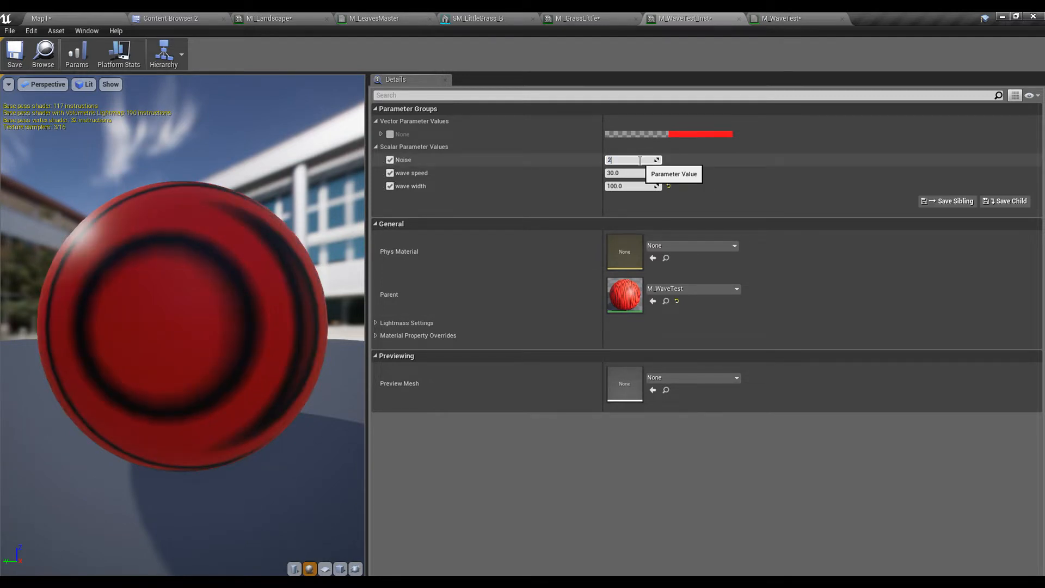
Set M_WaveTest_Inst's Noise and wave width to 200, check the level, and open MI_GrassLittle
{"action": "left_click", "coordinate": [40, 18]}
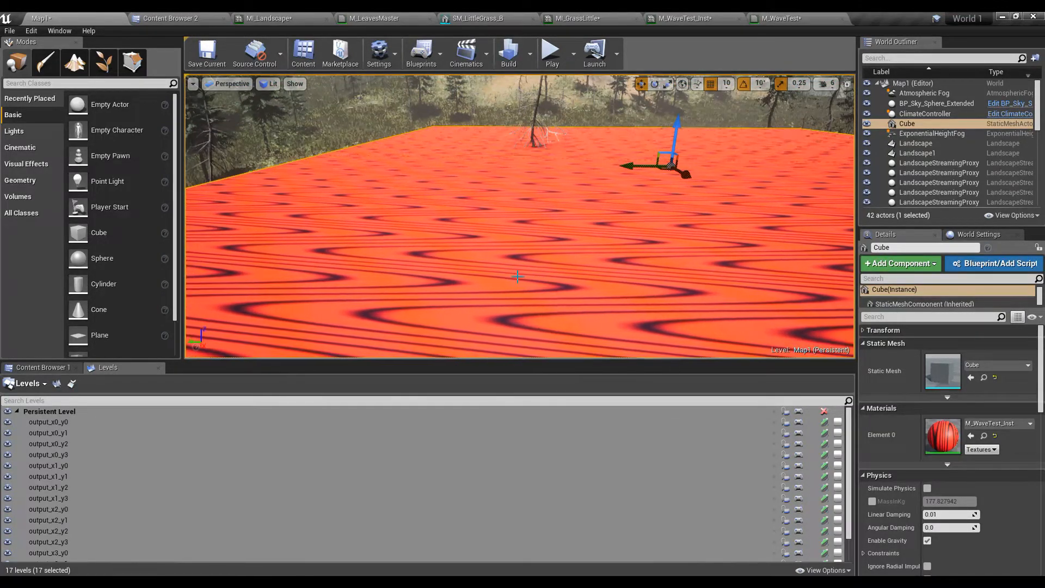
{"action": "mouse_move", "coordinate": [264, 18]}
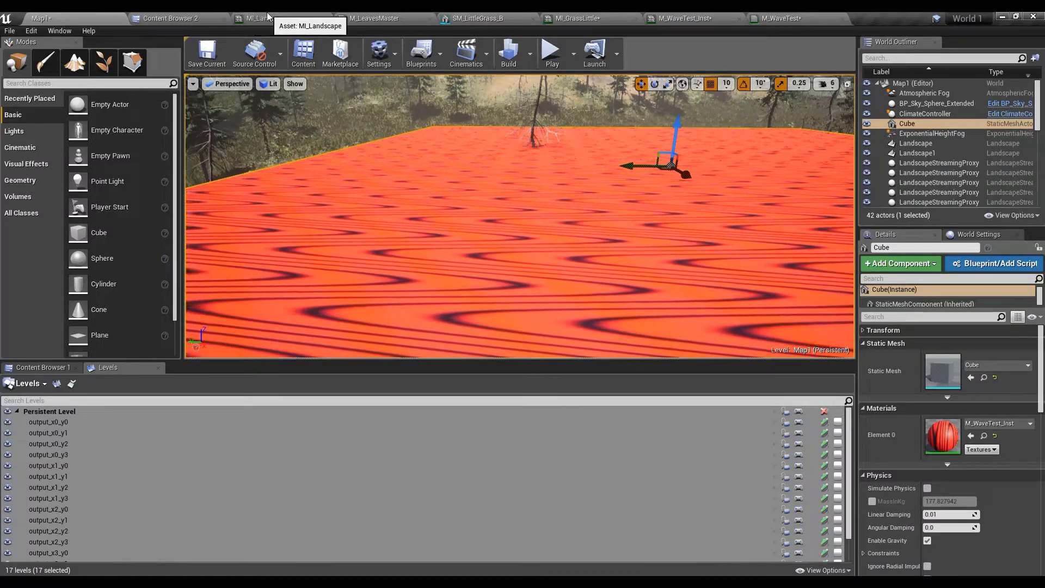
{"action": "left_click", "coordinate": [574, 18]}
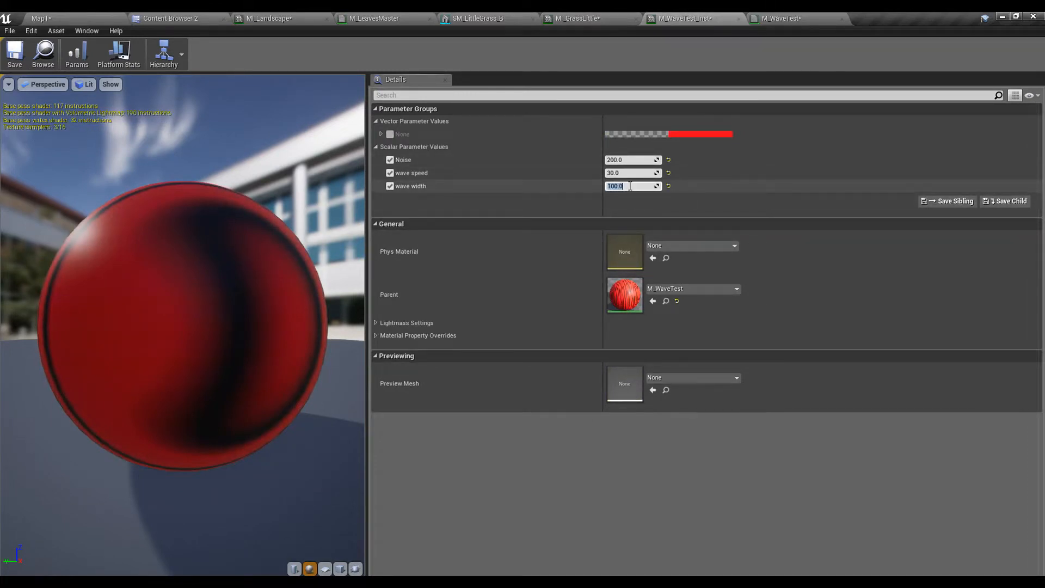
{"action": "type", "text": "200.0"}
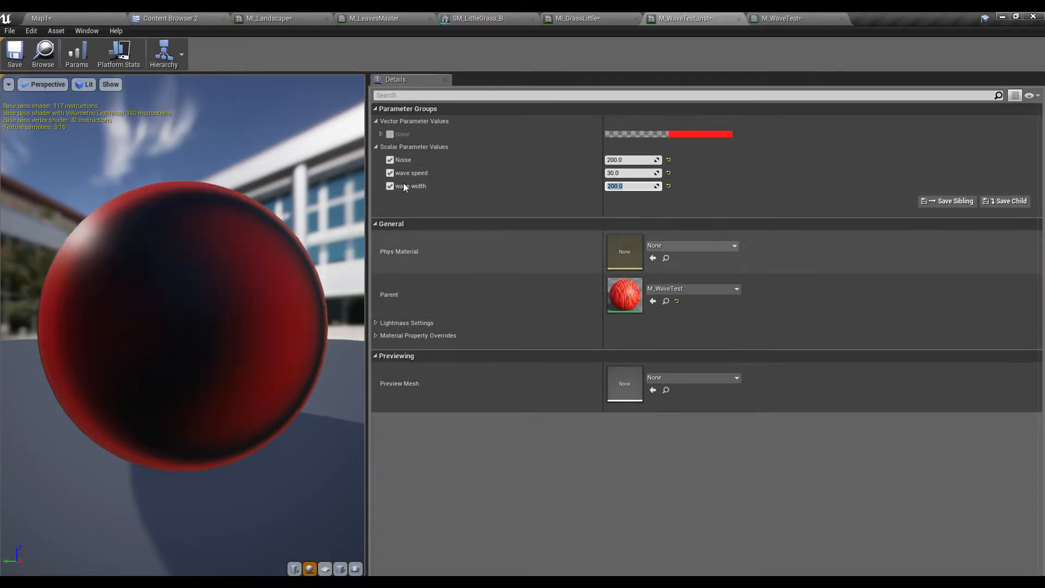
{"action": "left_click", "coordinate": [40, 18]}
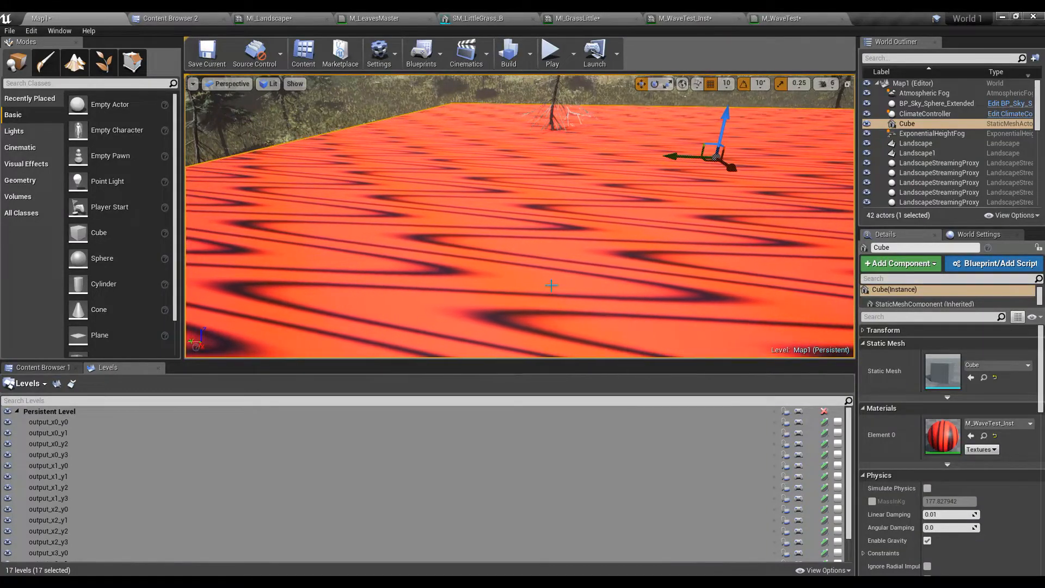
{"action": "left_click", "coordinate": [569, 18]}
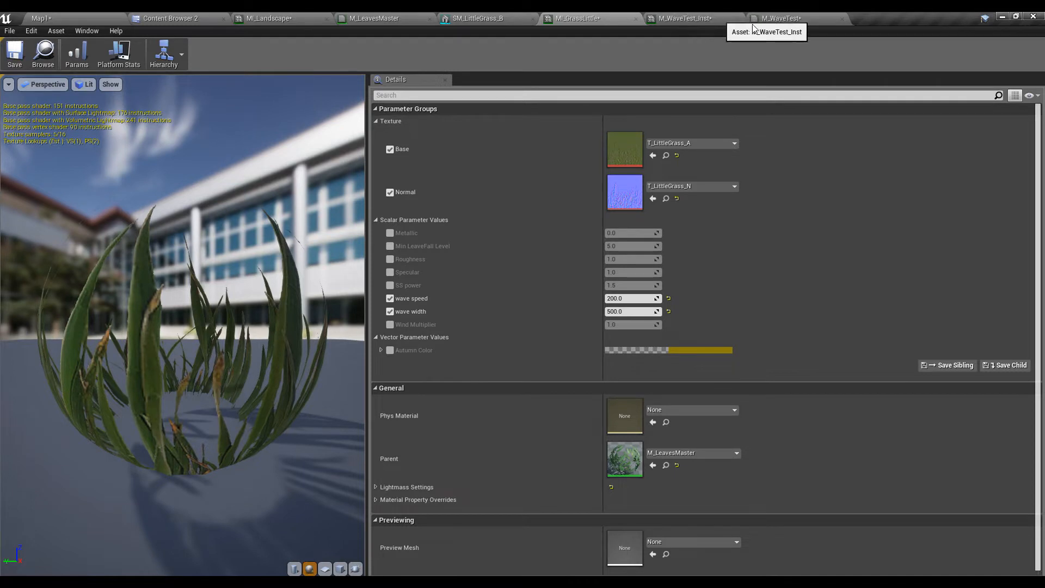
In M_LeavesMaster, wire the world-position sum into the Divide and Noise into Divide and Multiply
{"action": "left_click", "coordinate": [779, 19]}
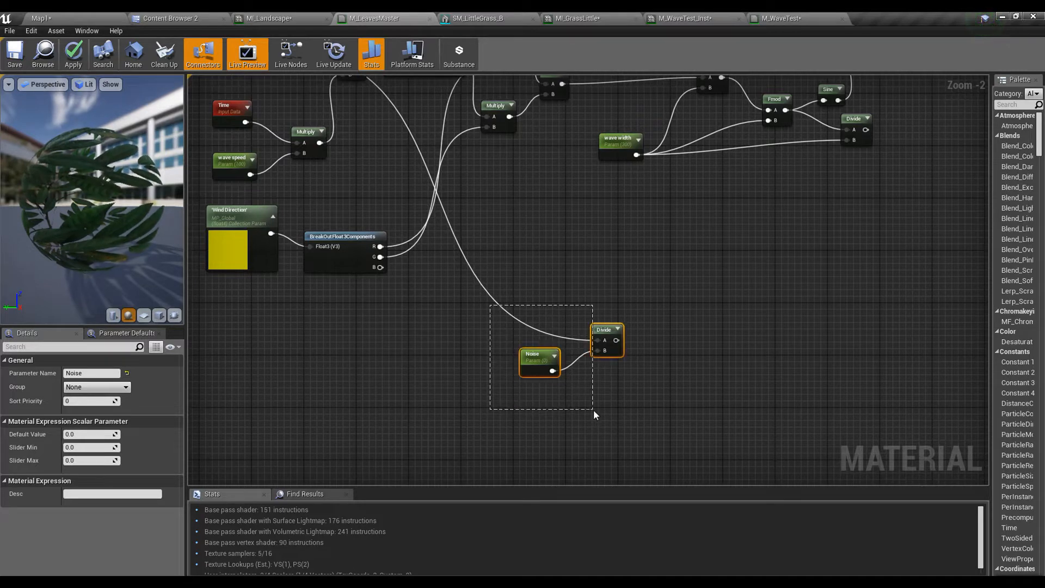
{"action": "left_click", "coordinate": [595, 414]}
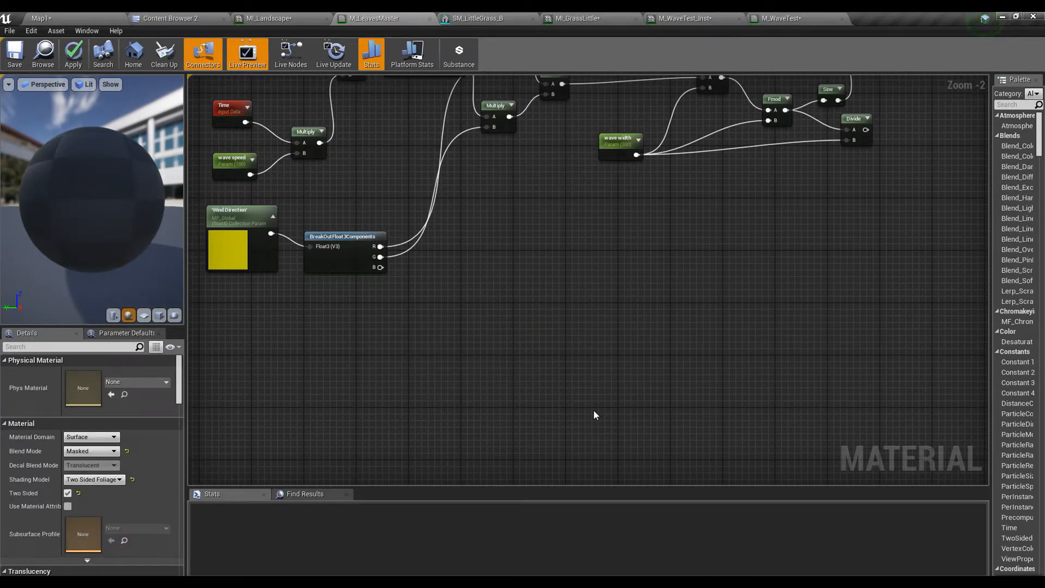
{"action": "mouse_move", "coordinate": [779, 34]}
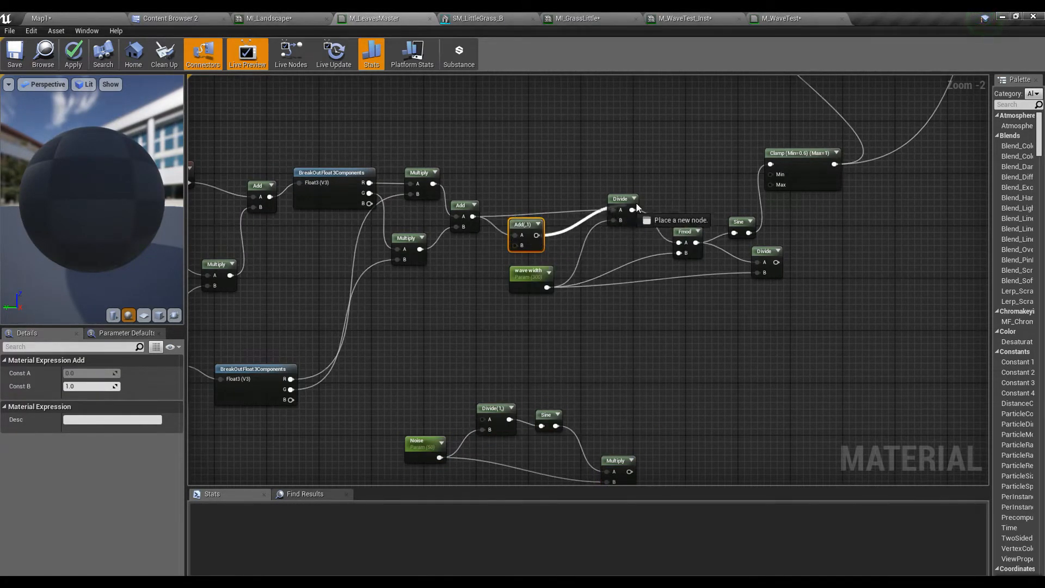
{"action": "mouse_move", "coordinate": [483, 248]}
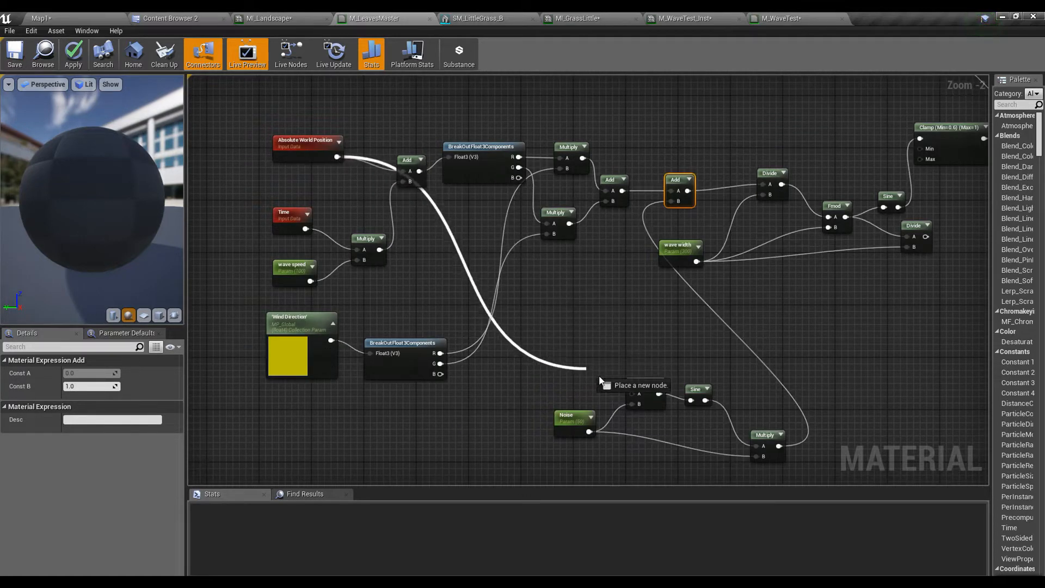
{"action": "left_click", "coordinate": [640, 396]}
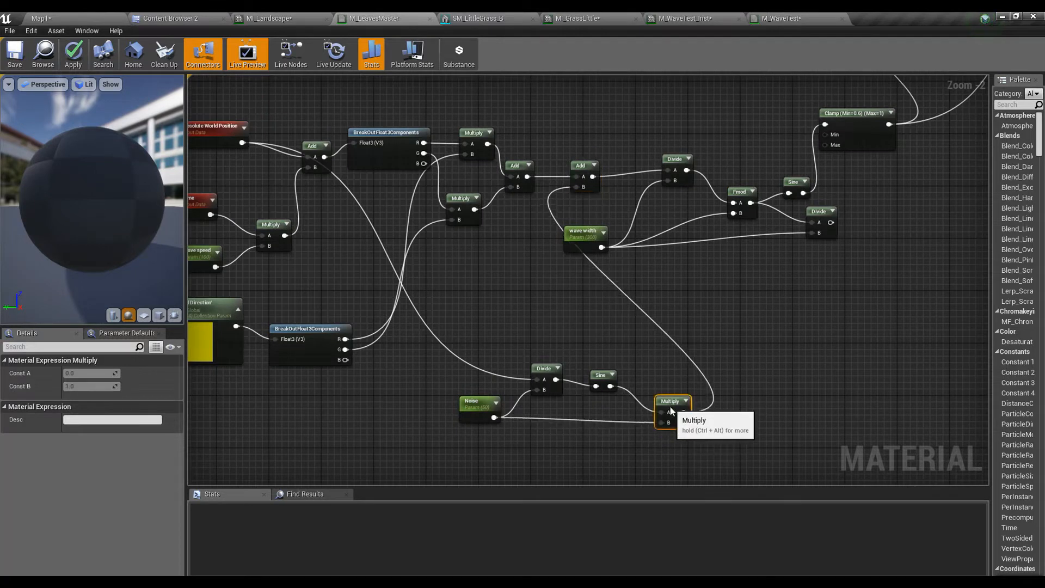
{"action": "left_click", "coordinate": [478, 407]}
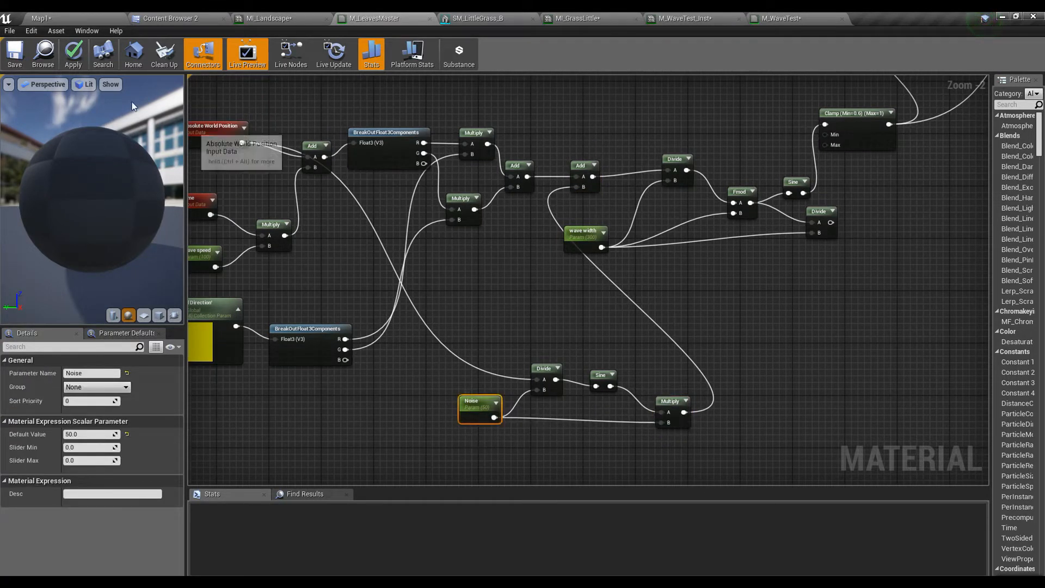
Apply the M_LeavesMaster changes and wait for the leaf preview to recompile
{"action": "left_click", "coordinate": [73, 54]}
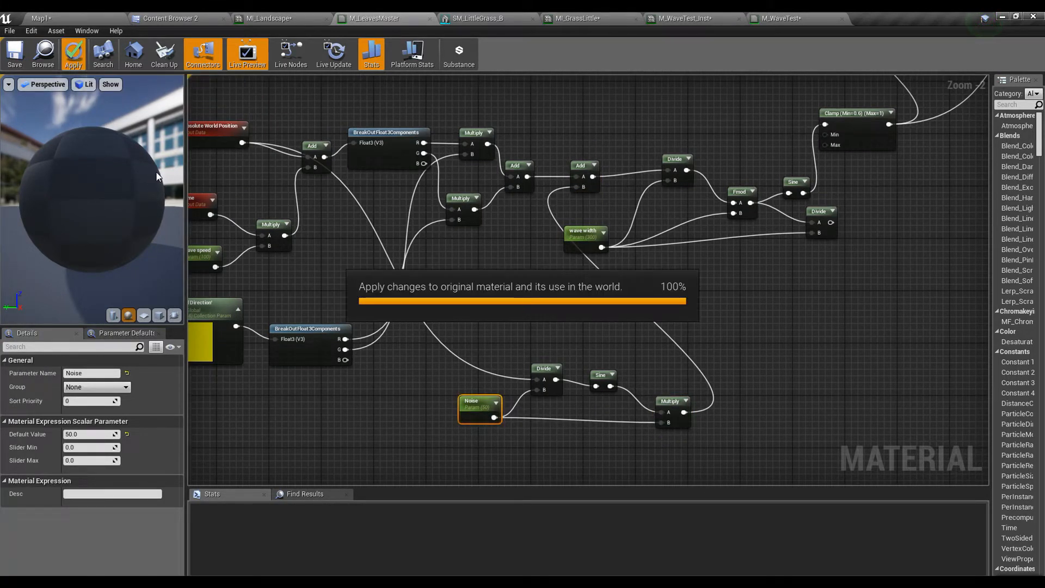
{"action": "mouse_move", "coordinate": [173, 150]}
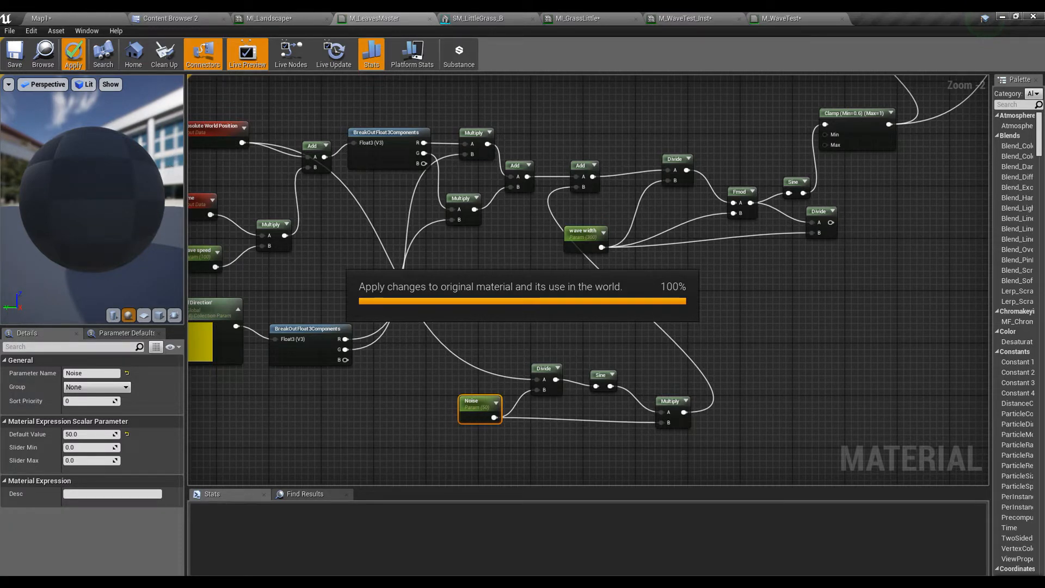
{"action": "mouse_move", "coordinate": [474, 366]}
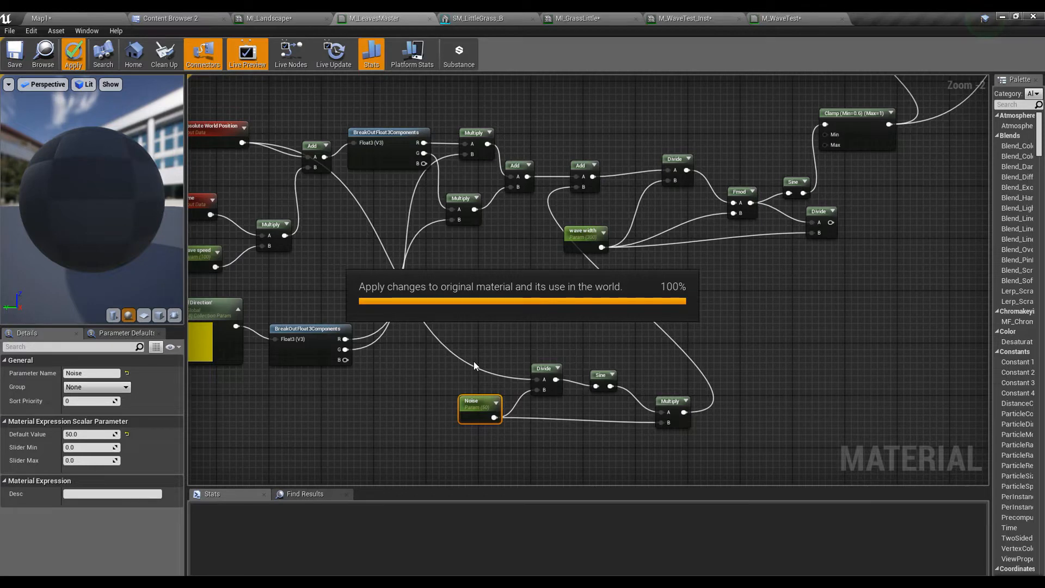
{"action": "left_click", "coordinate": [73, 53]}
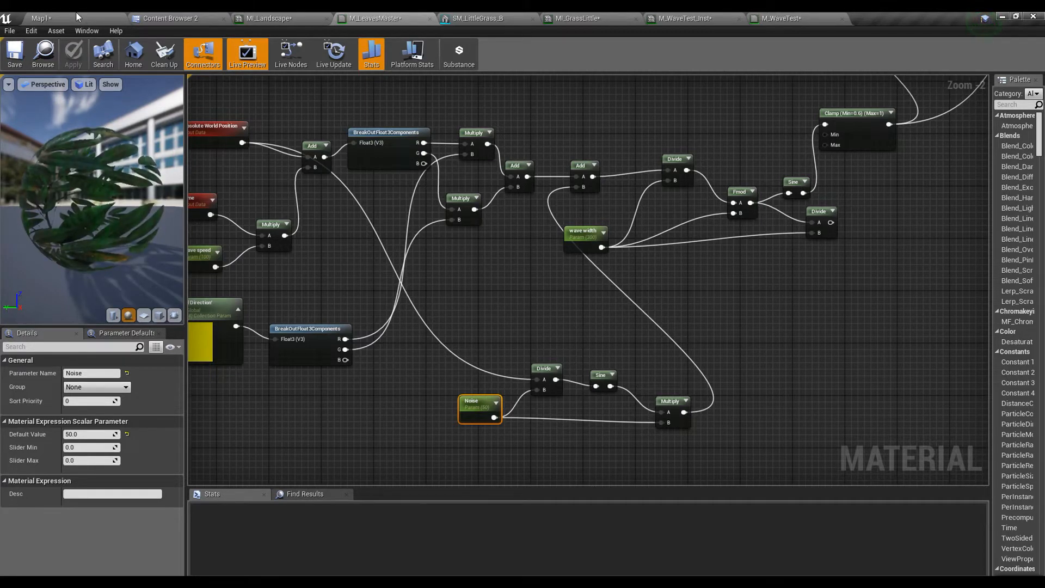
{"action": "left_click", "coordinate": [40, 19]}
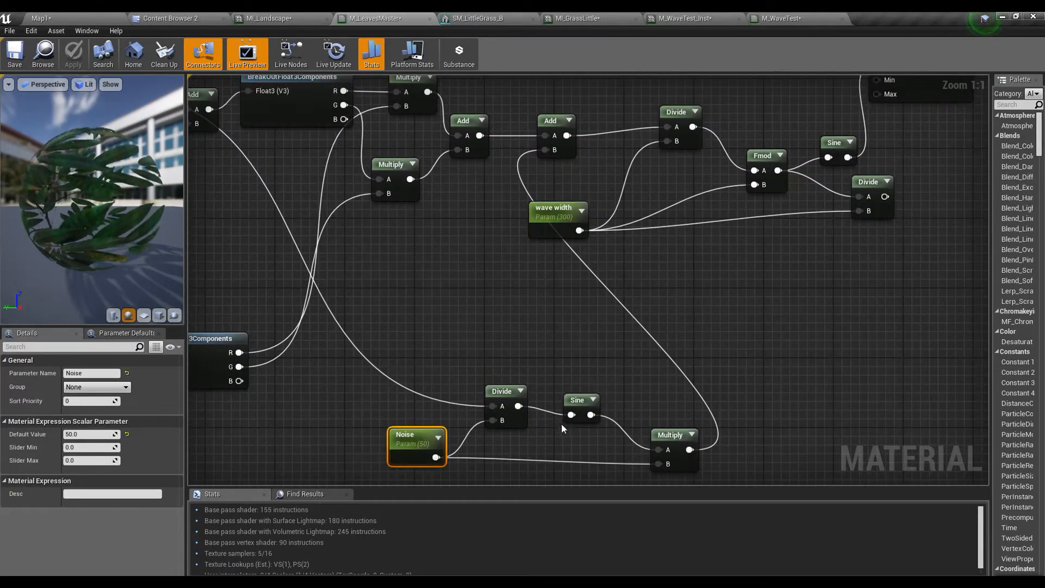
Raise the Noise parameter's default value to 300 in M_LeavesMaster and apply it
{"action": "left_click", "coordinate": [503, 391]}
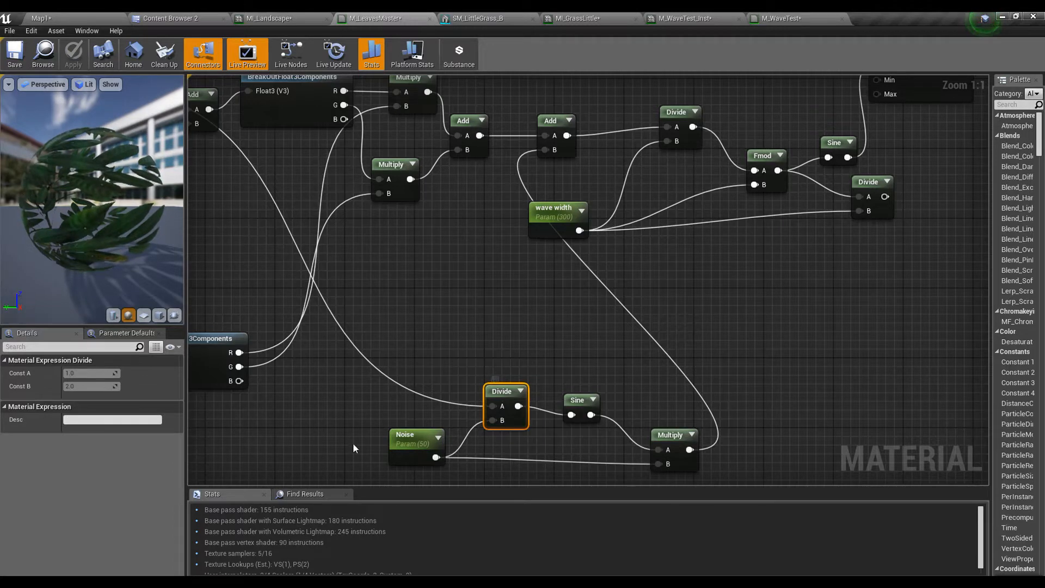
{"action": "left_click", "coordinate": [416, 443]}
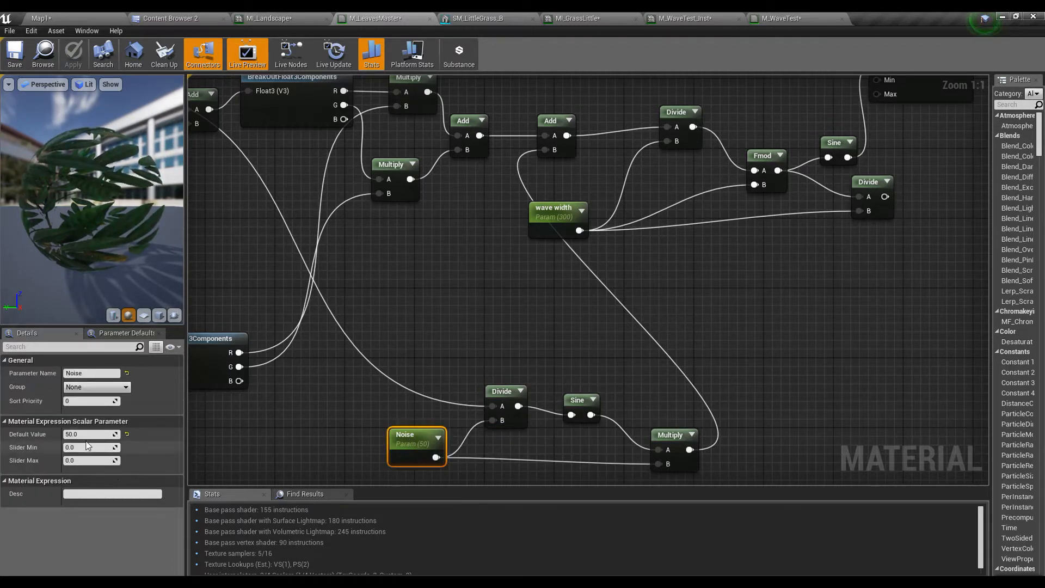
{"action": "triple_click", "coordinate": [79, 434]}
{"action": "type", "text": "300"}
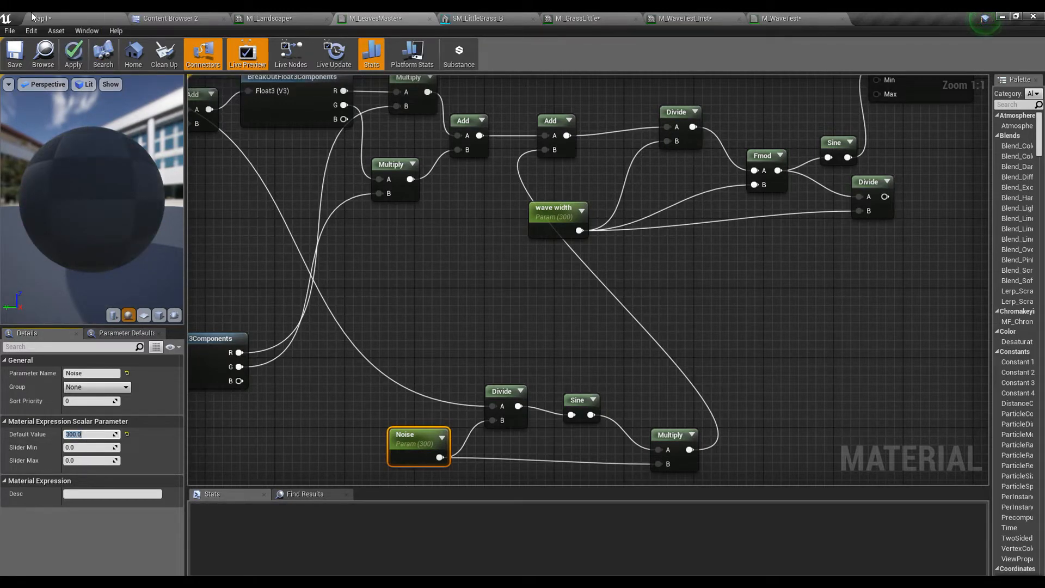
{"action": "left_click", "coordinate": [569, 18]}
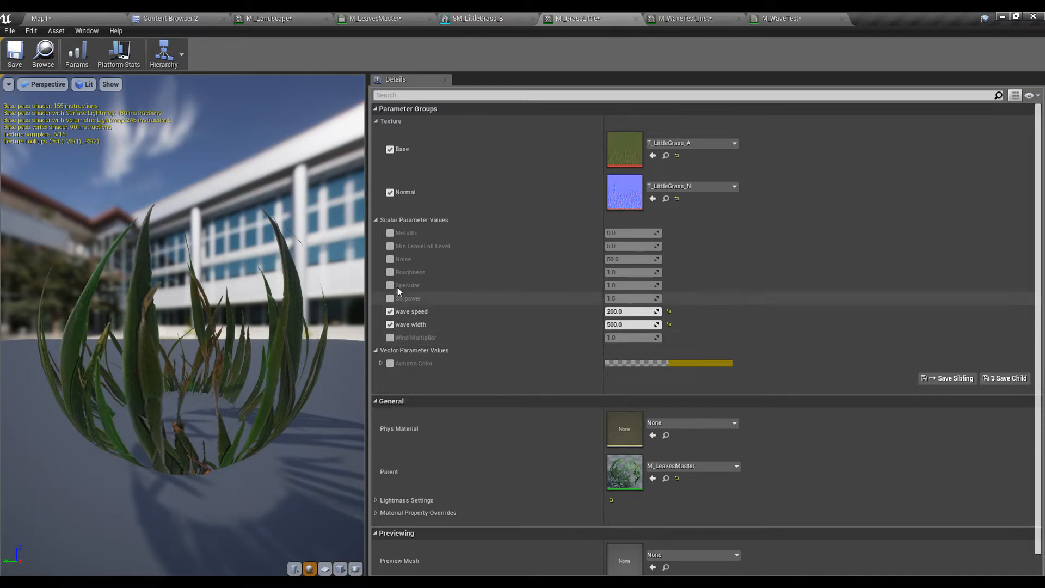
Override Noise to 300 and wave width to 100 in MI_GrassLittle, then return to Map1
{"action": "left_click", "coordinate": [390, 259]}
{"action": "type", "text": "300"}
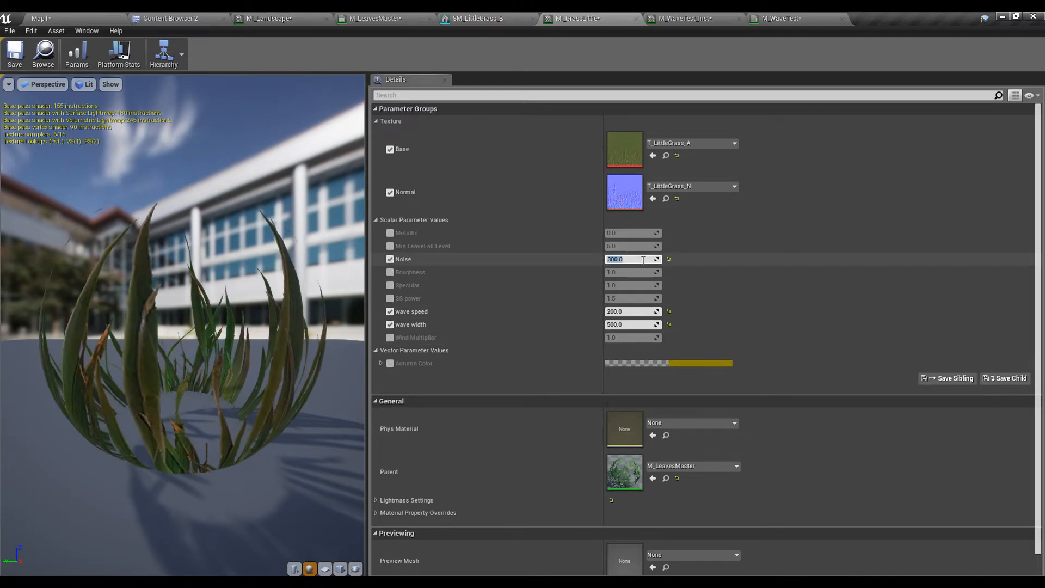
{"action": "left_click", "coordinate": [37, 18]}
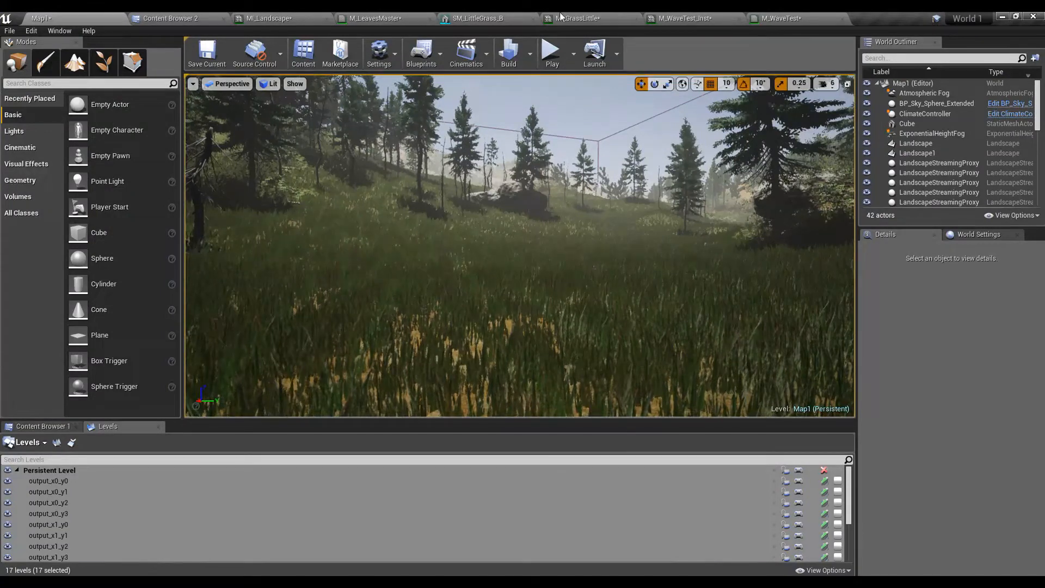
{"action": "left_click", "coordinate": [574, 19]}
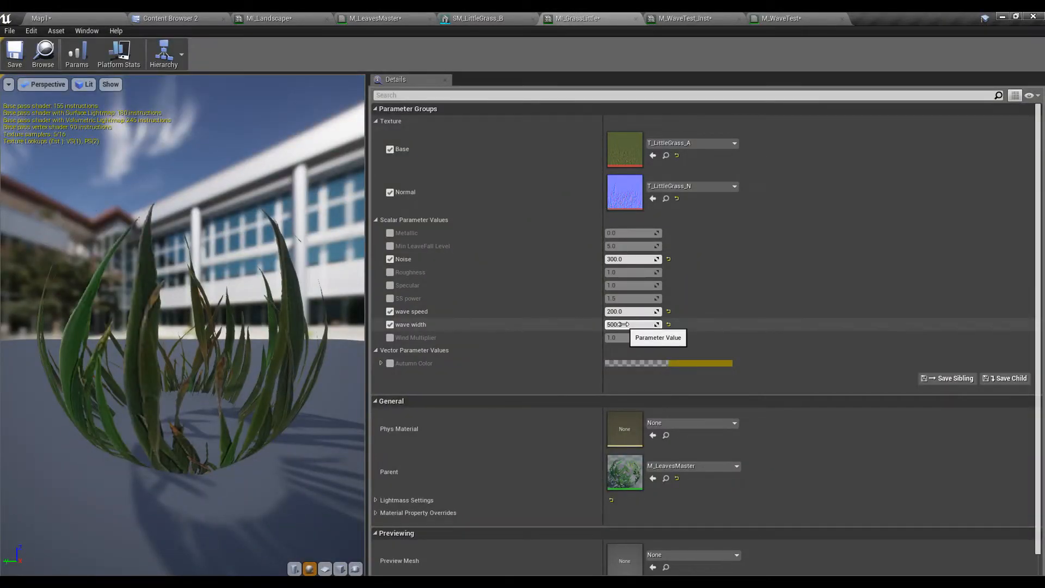
{"action": "type", "text": "100"}
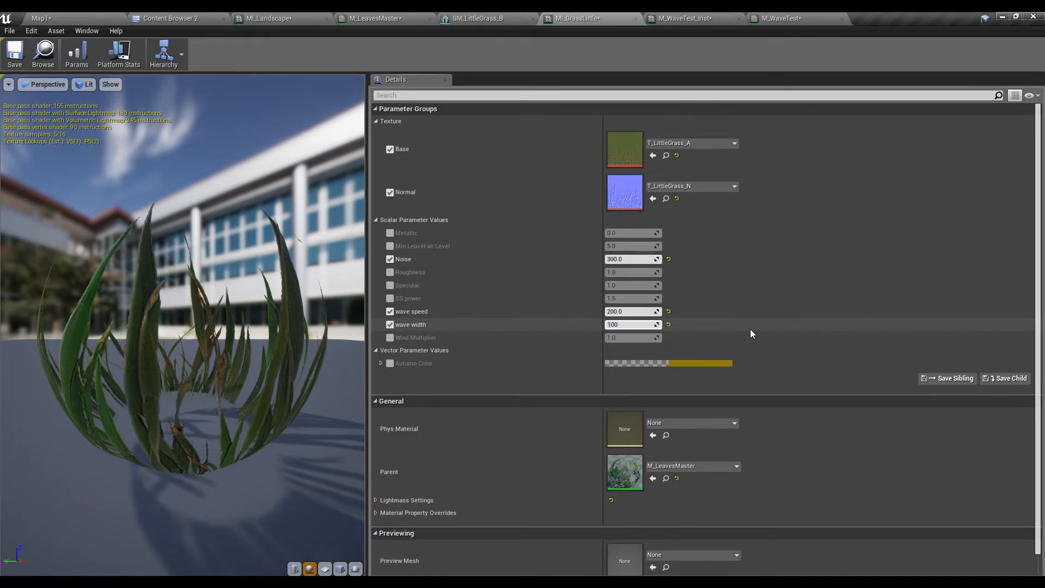
{"action": "left_click", "coordinate": [40, 18]}
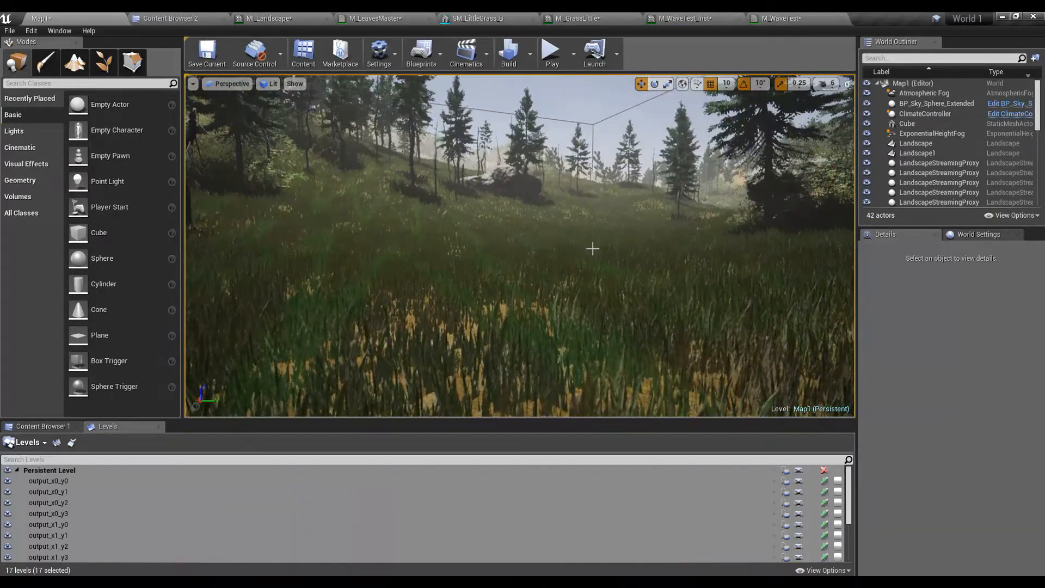
Play-test the grass with Noise 200 and wave width 1000, then view the level fullscreen with F11
{"action": "left_click", "coordinate": [572, 19]}
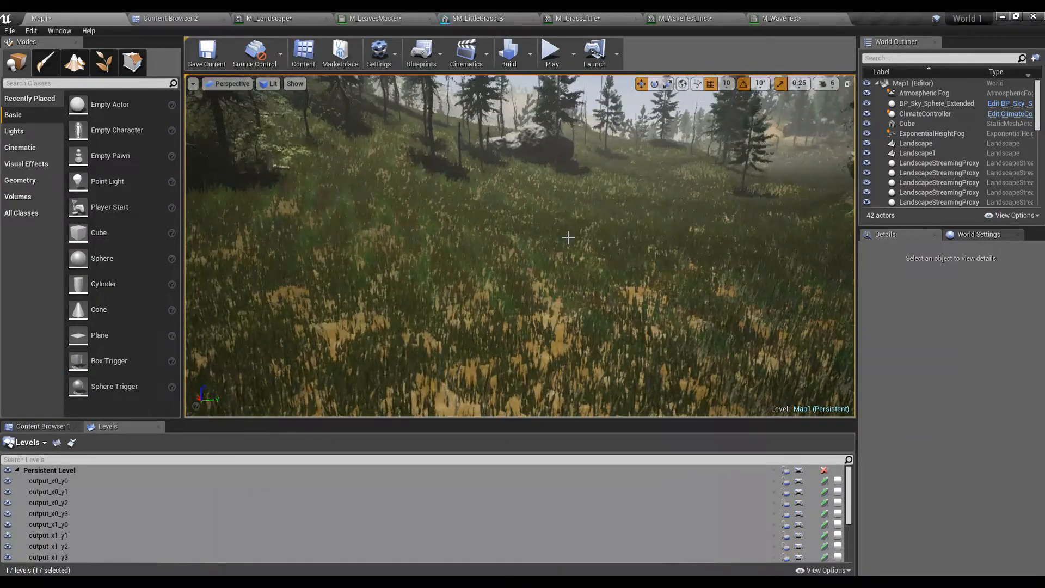
{"action": "left_click", "coordinate": [550, 50]}
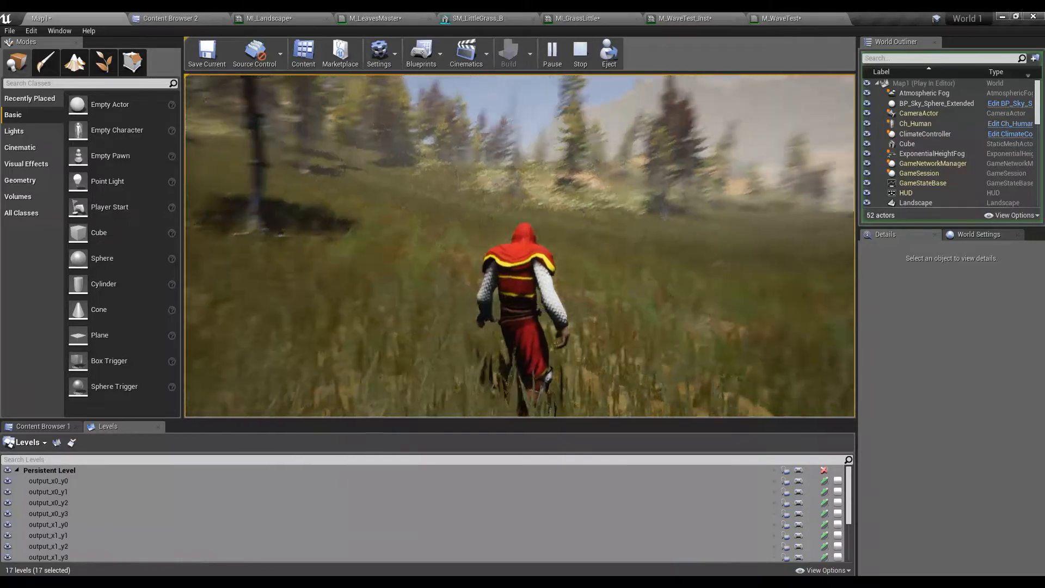
{"action": "left_click", "coordinate": [579, 53]}
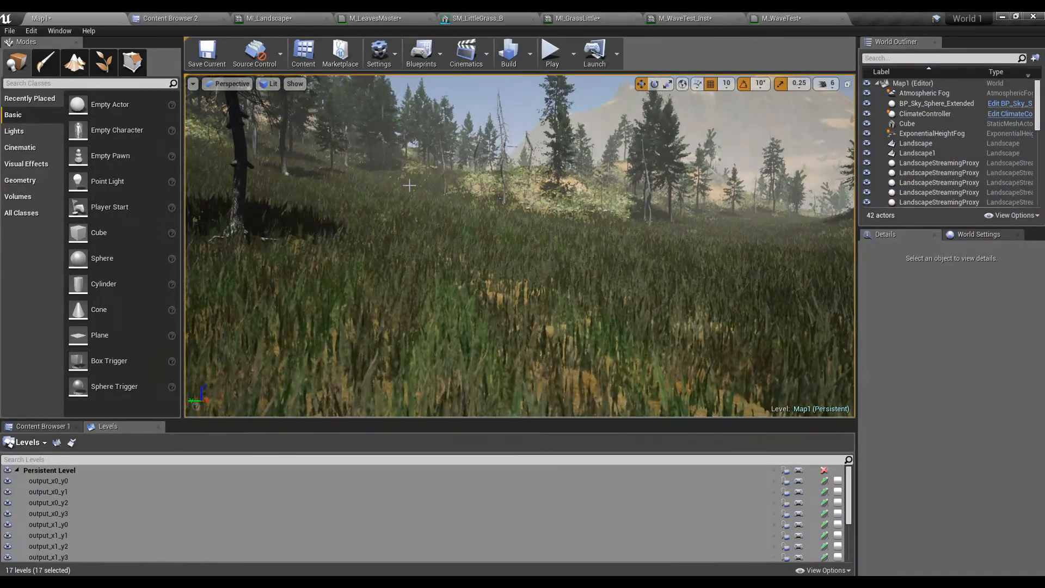
{"action": "key", "text": "F11"}
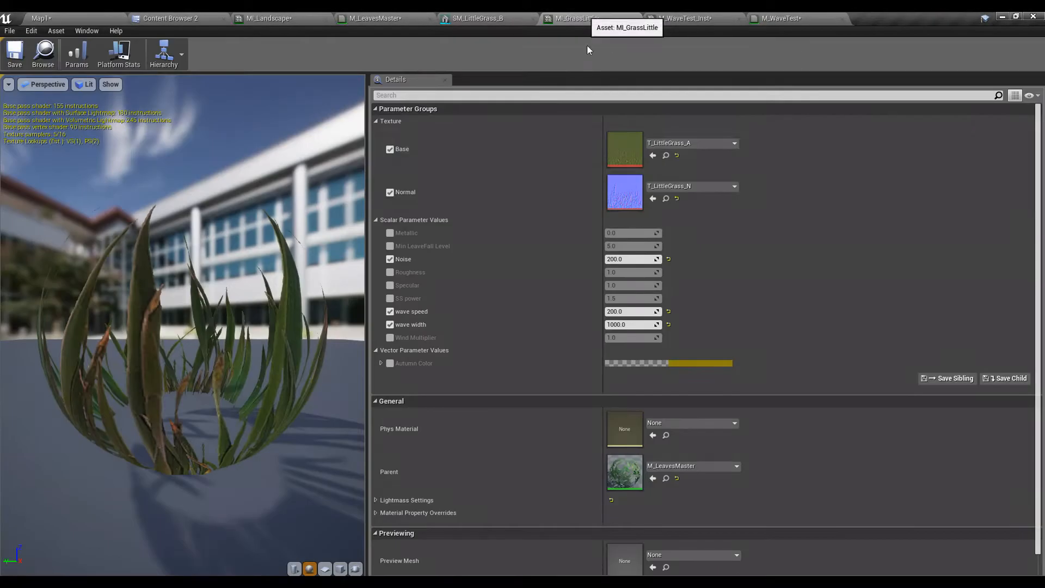
{"action": "mouse_move", "coordinate": [631, 311]}
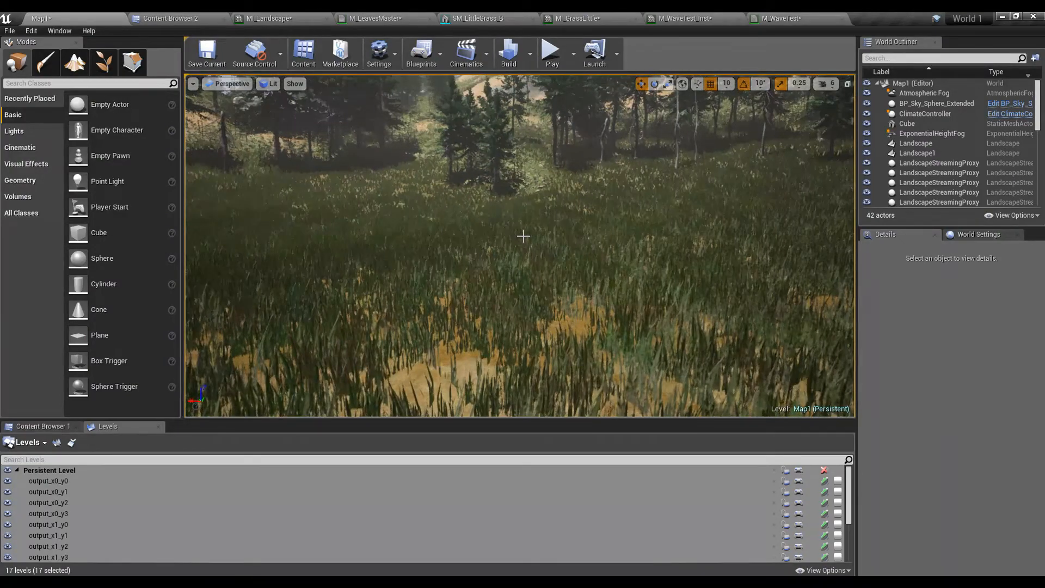
{"action": "key", "text": "F11"}
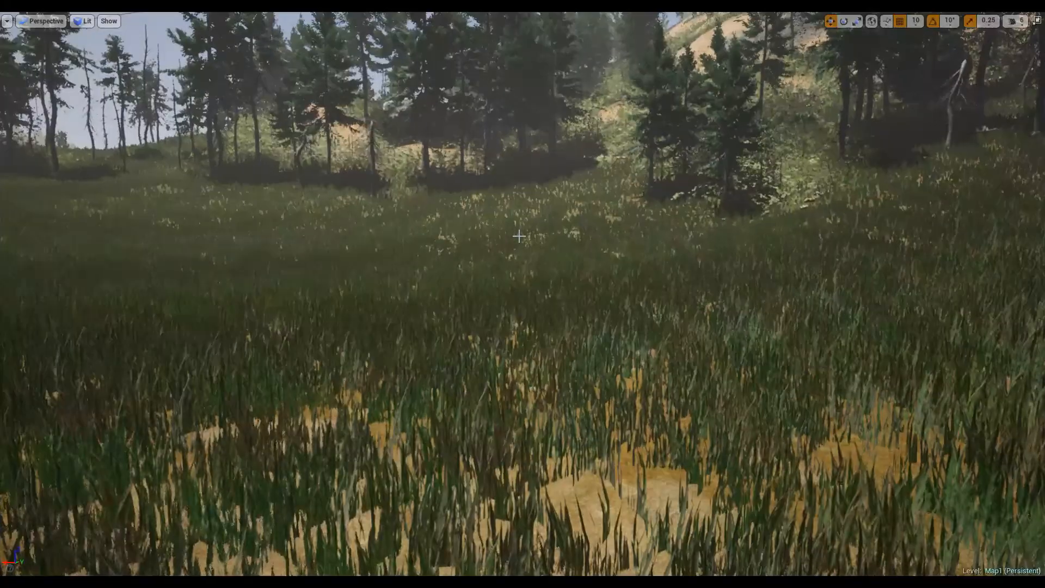